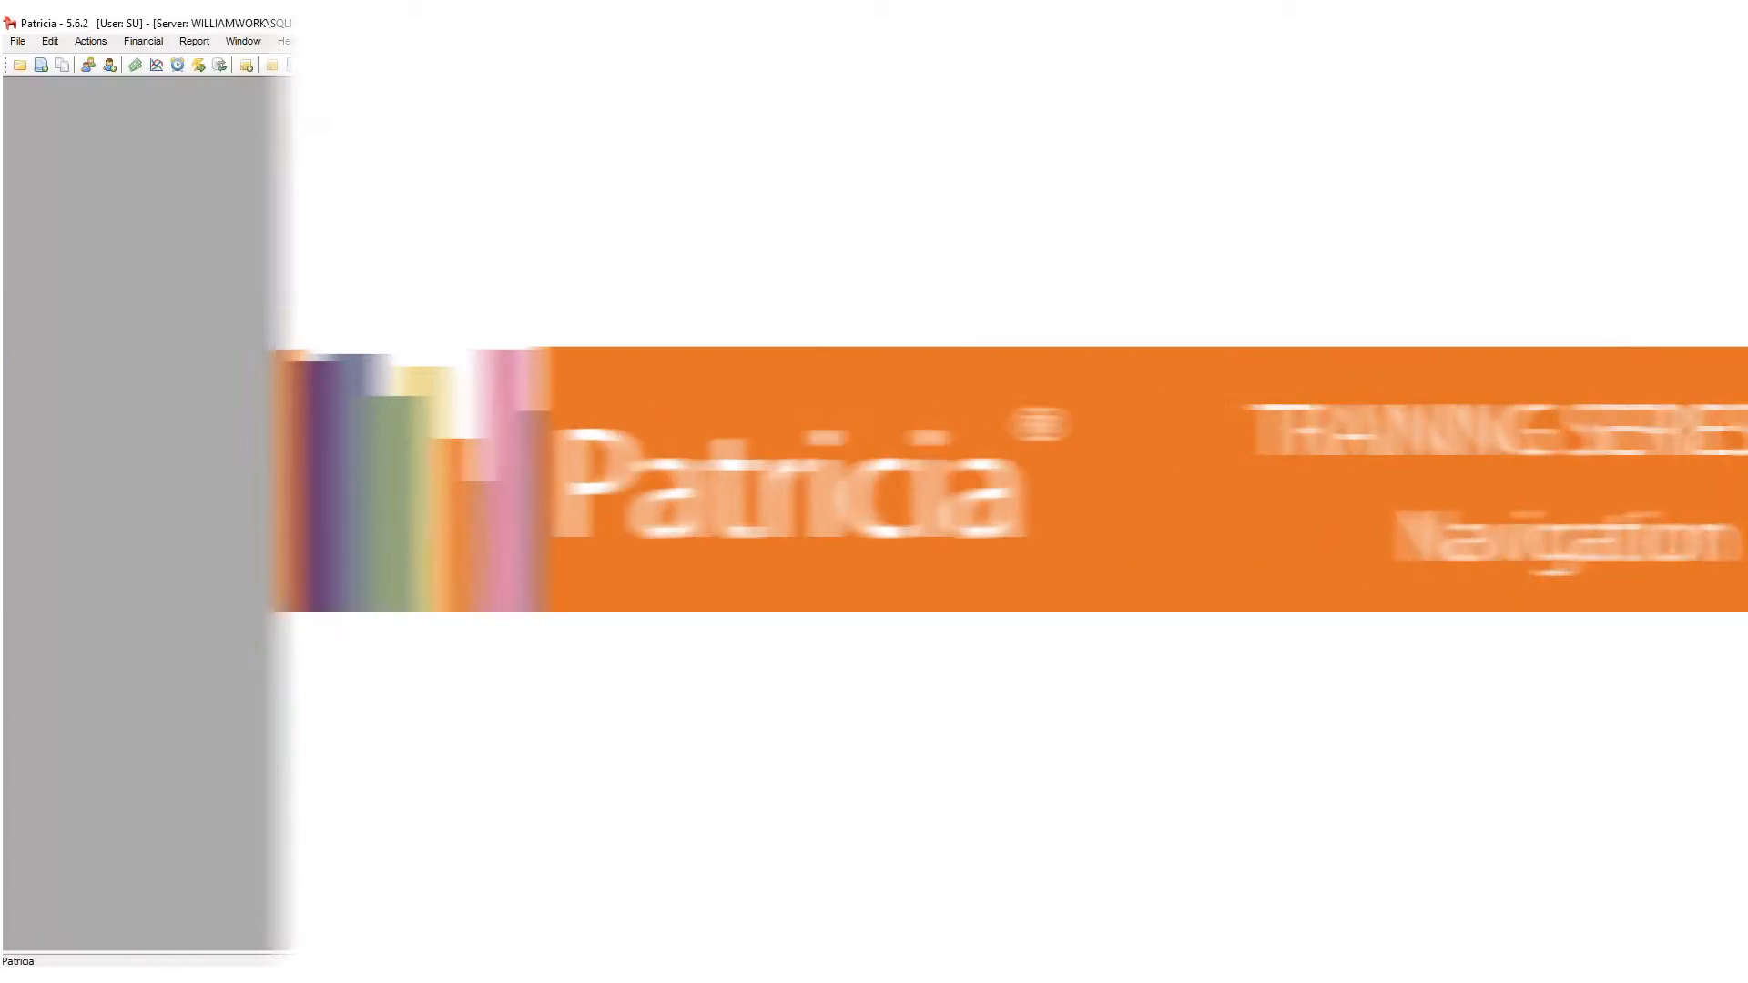
Show the recently used cases and names under File > Open, with no case loaded.
click(17, 41)
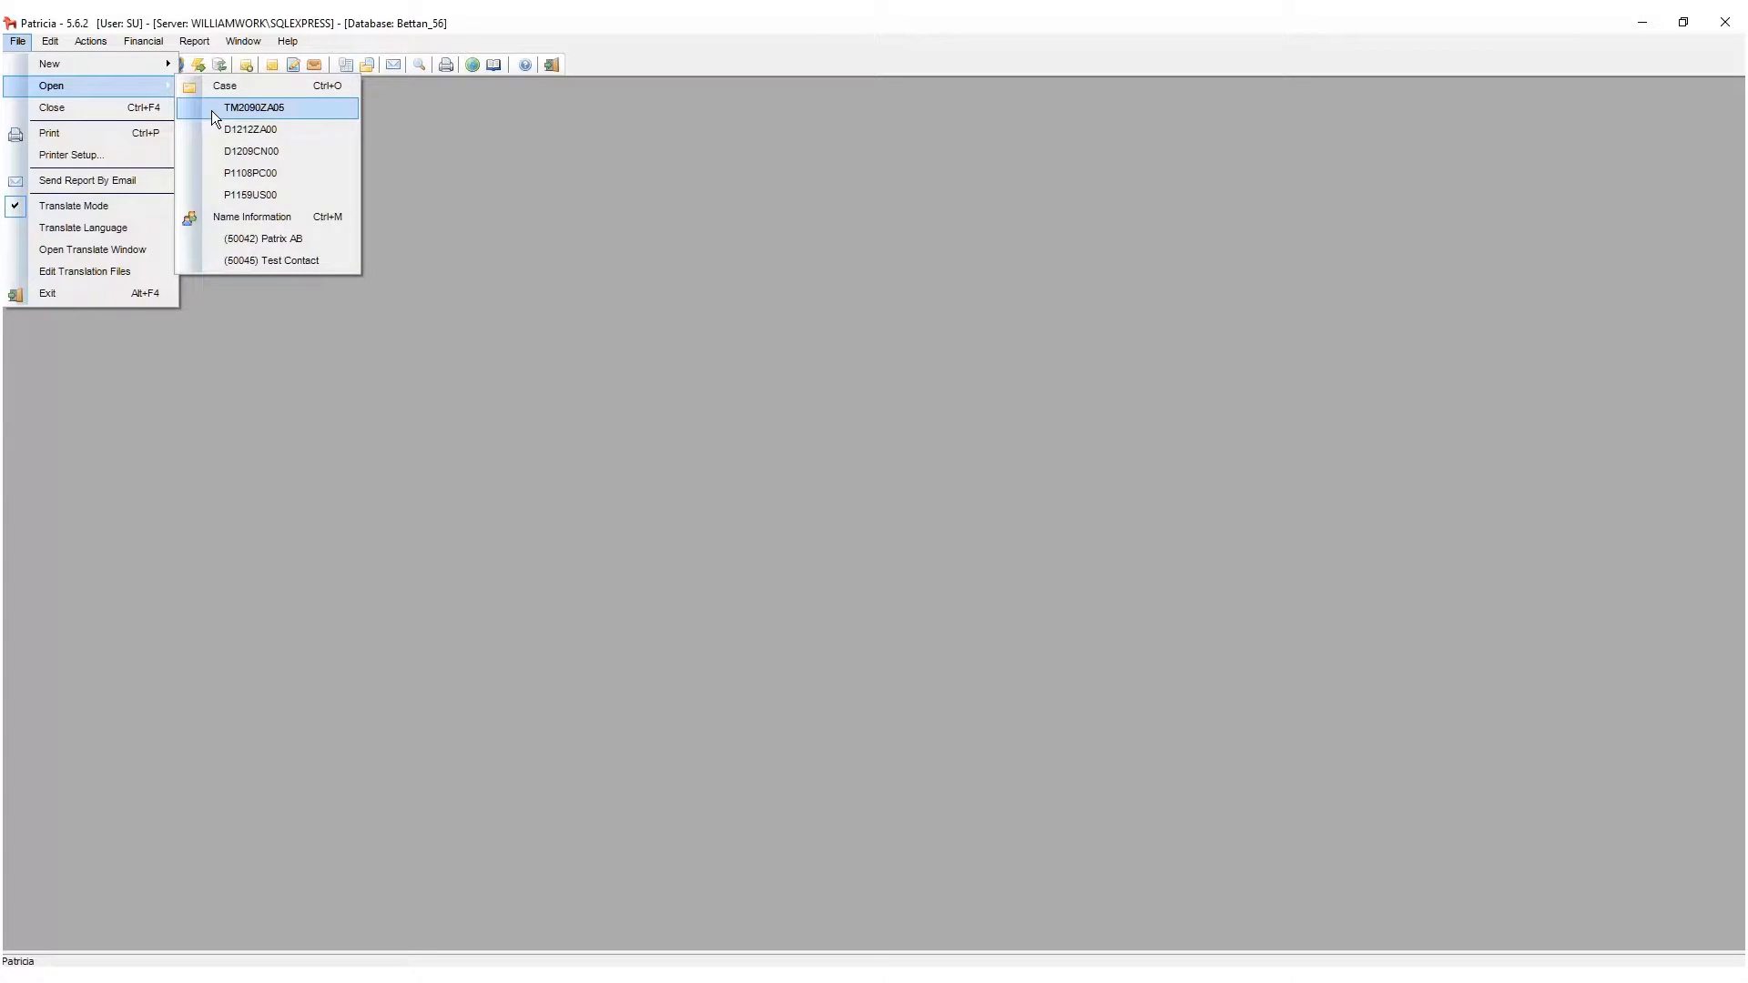
Open South Africa trademark case TM2090ZA05 from the recent cases list.
click(253, 107)
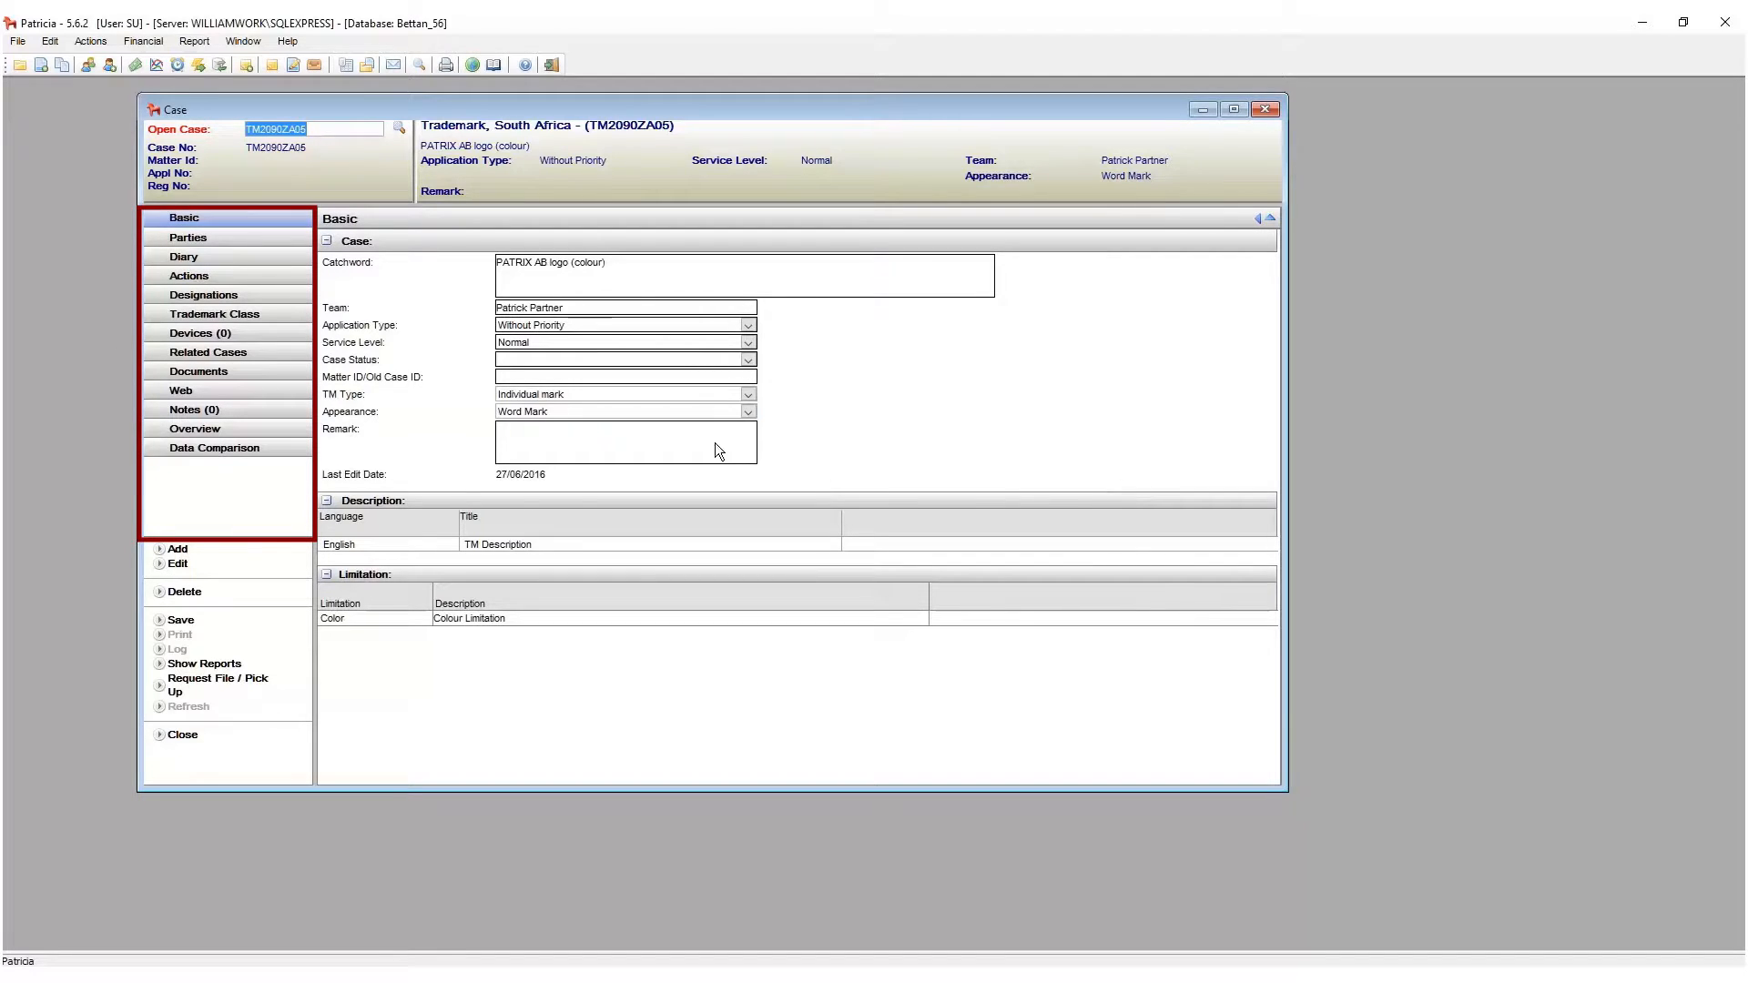
View the Parties section with applicant Patrix AB, then the Diary fields.
click(188, 238)
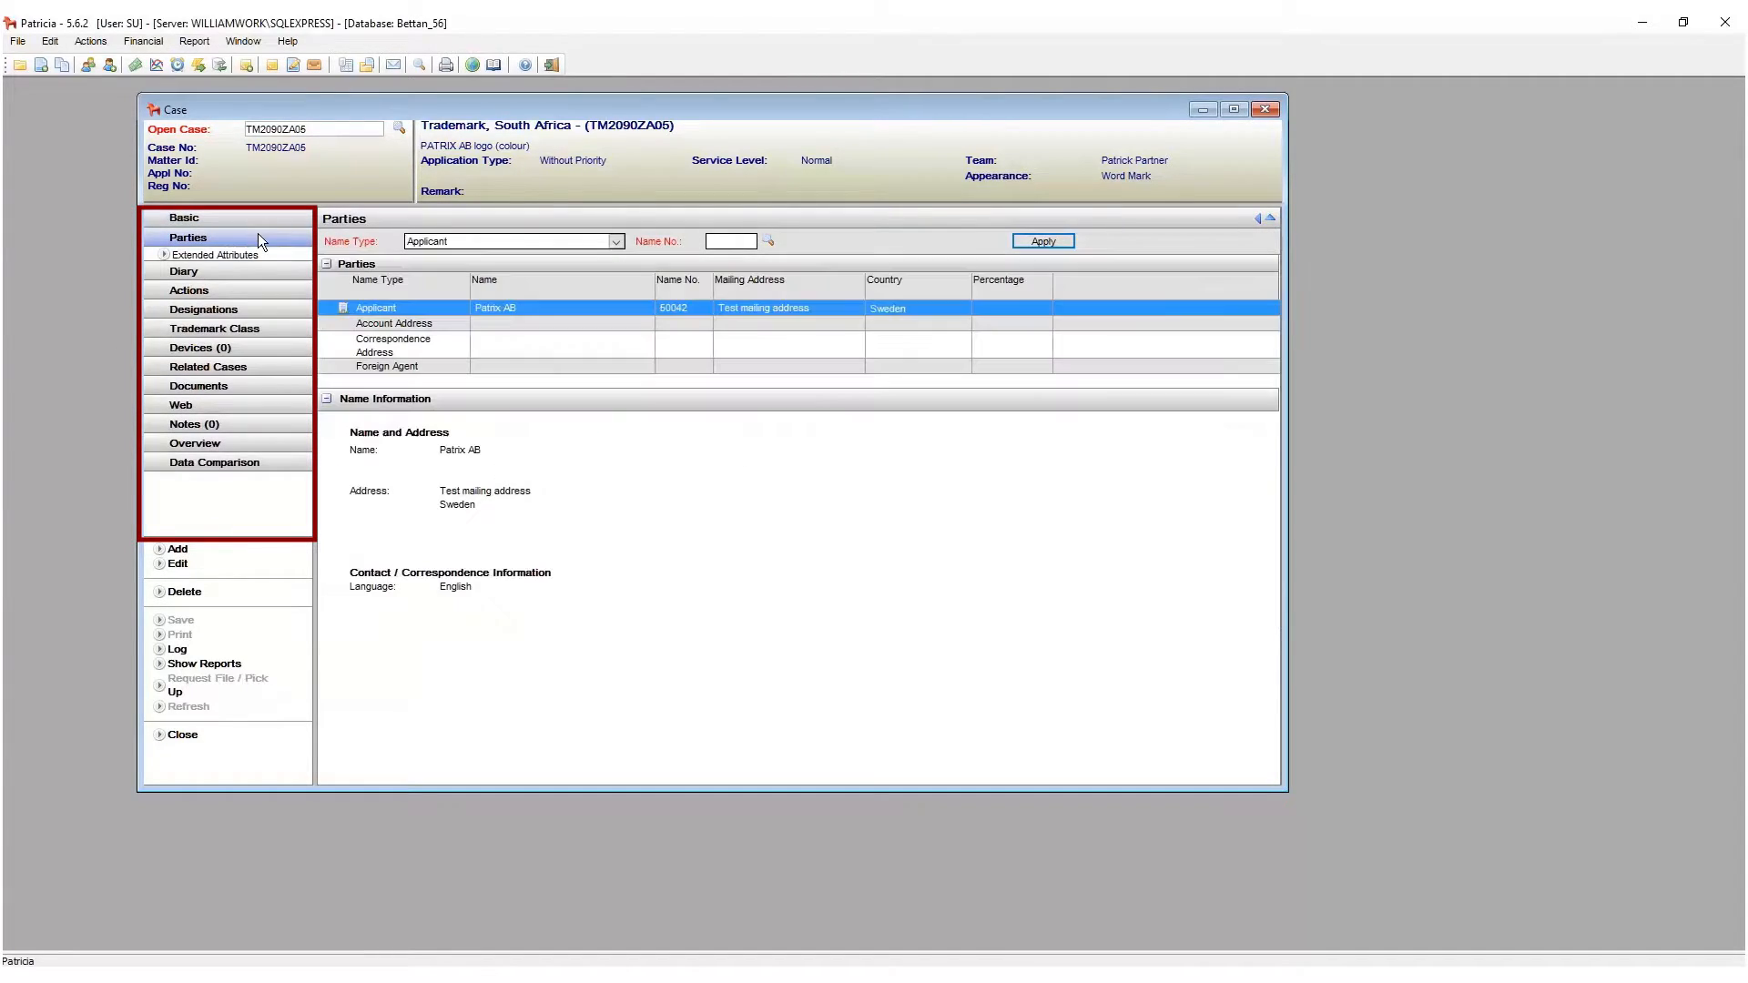
click(183, 257)
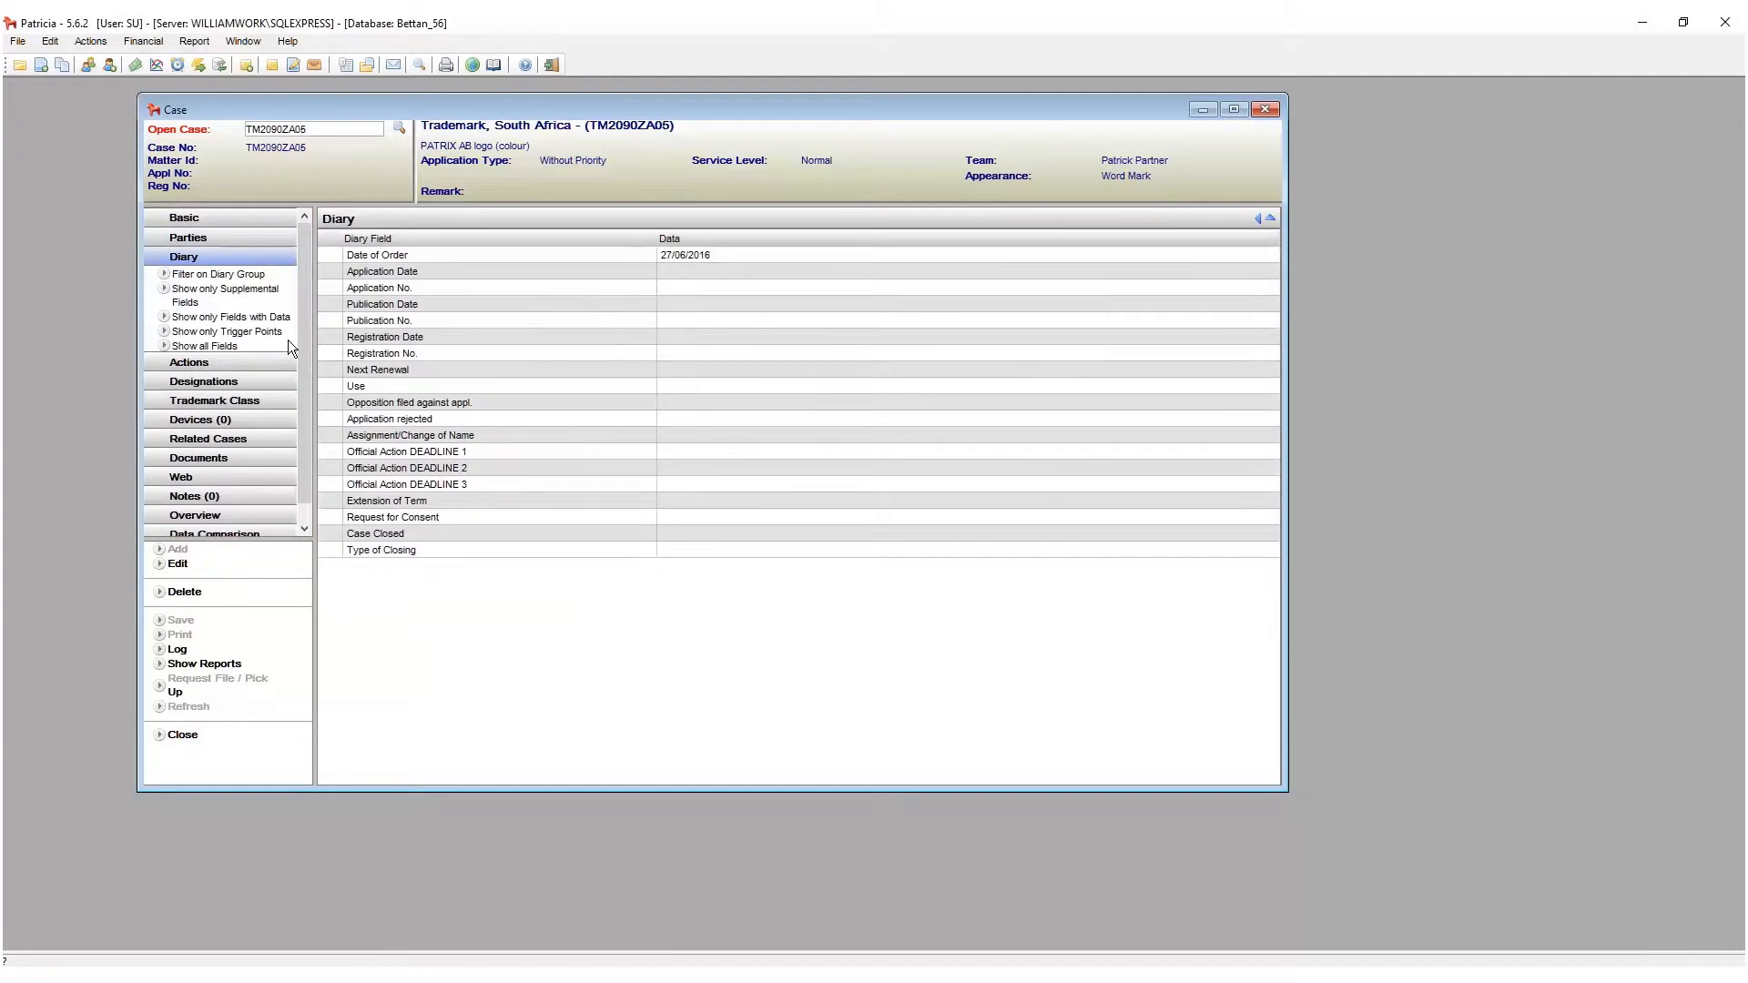
mouse_move(264, 370)
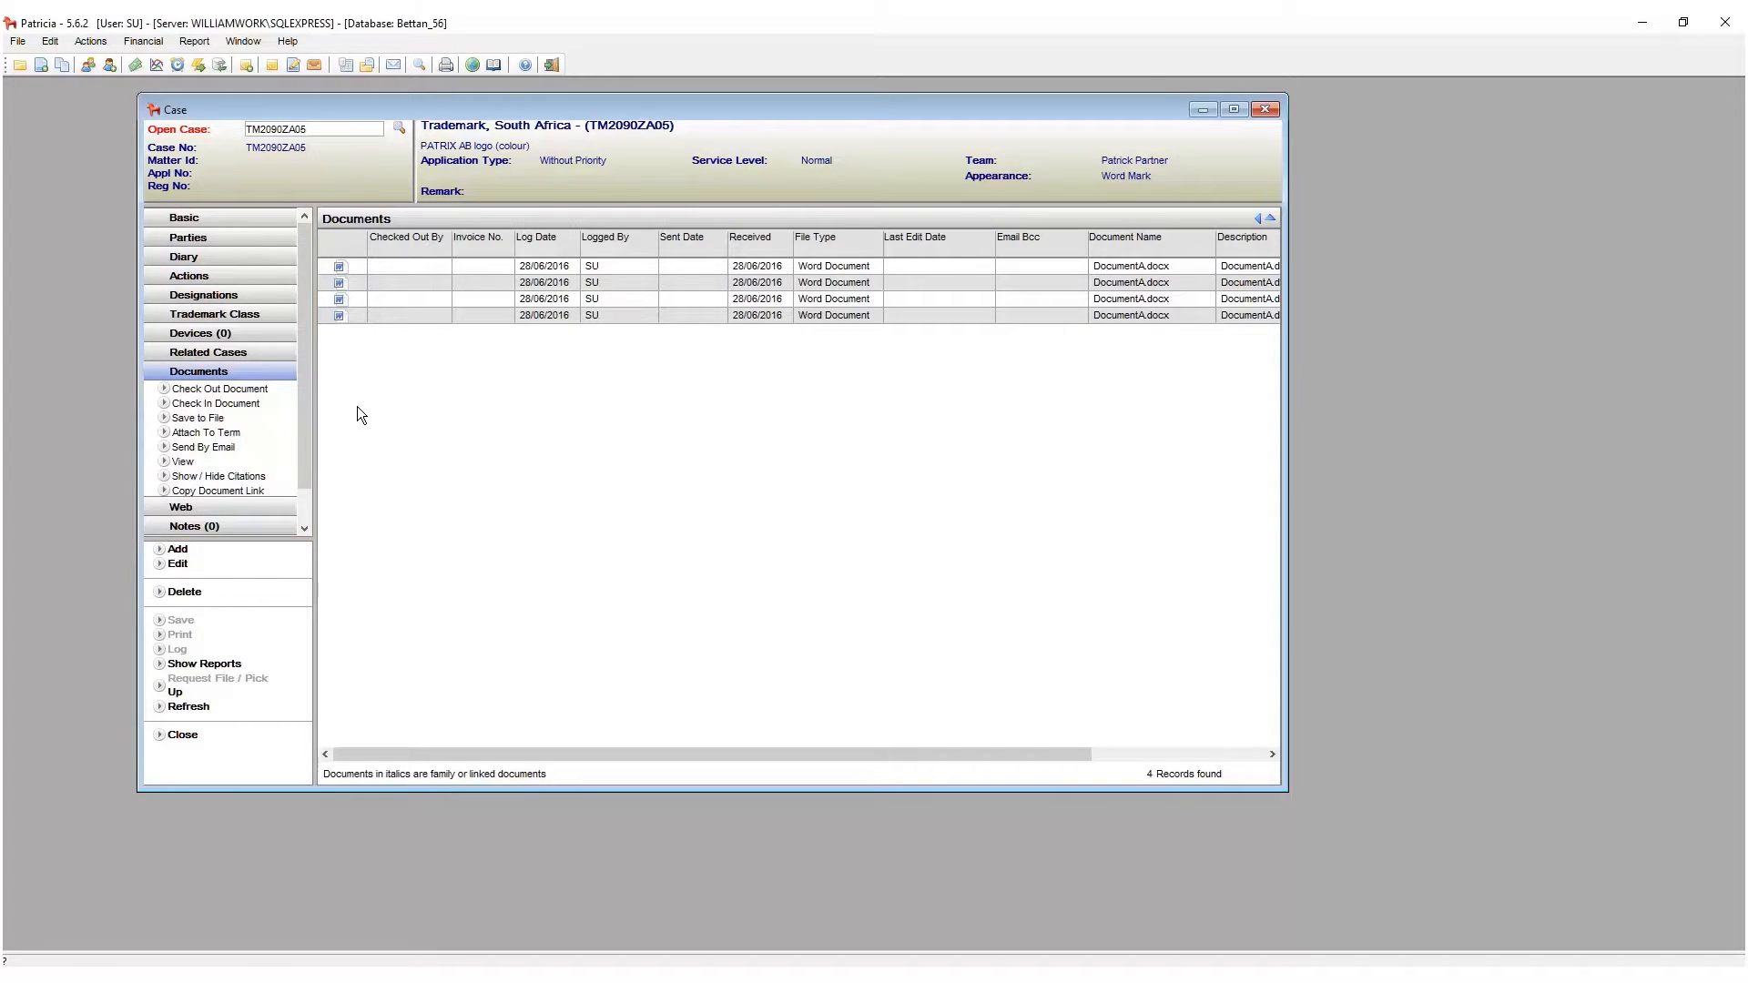
mouse_move(323, 404)
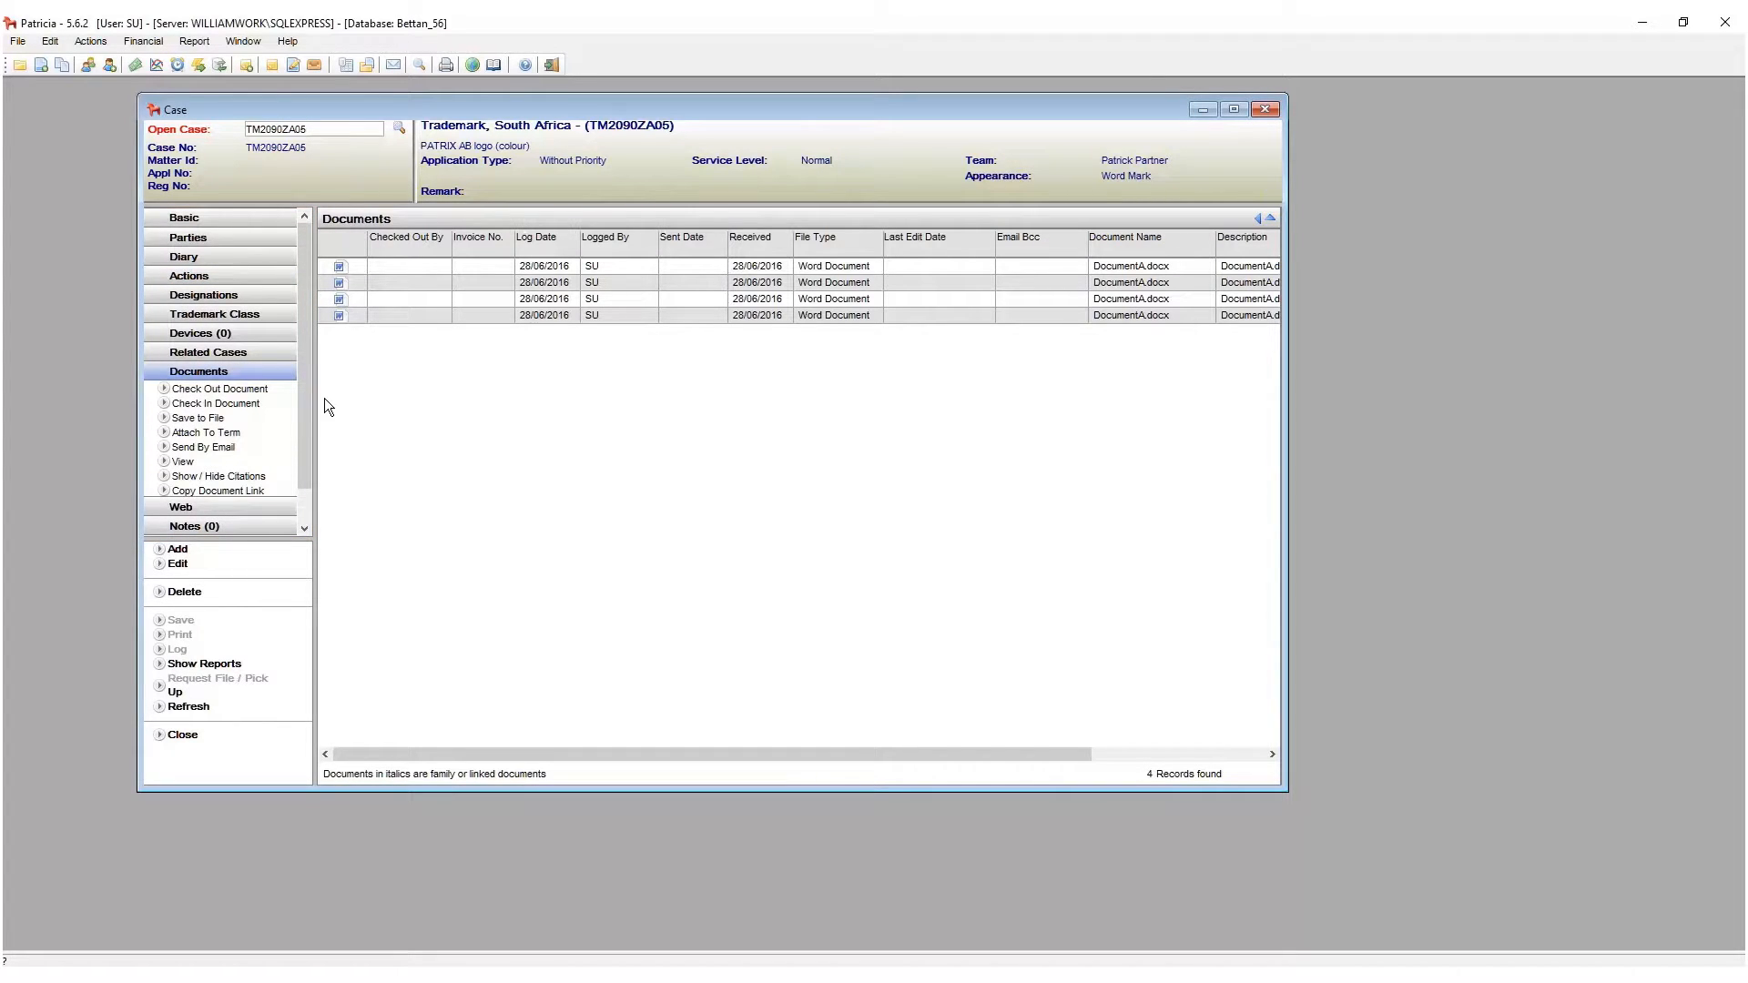
click(188, 275)
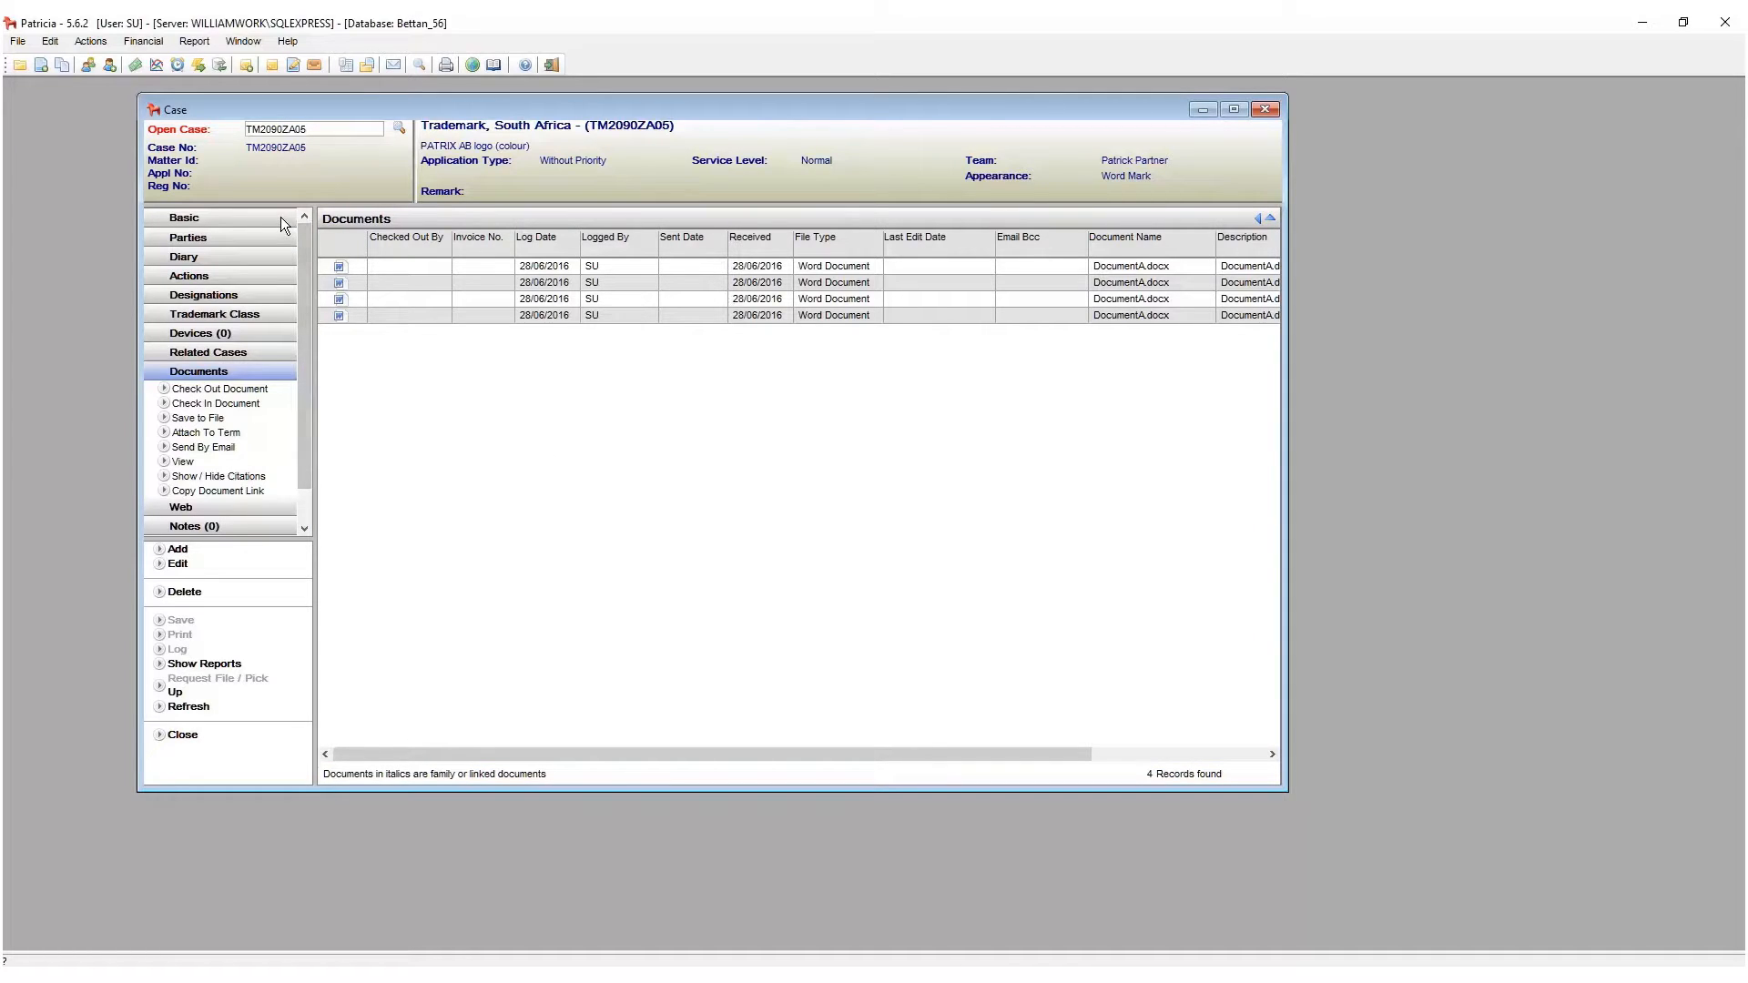
mouse_move(263, 357)
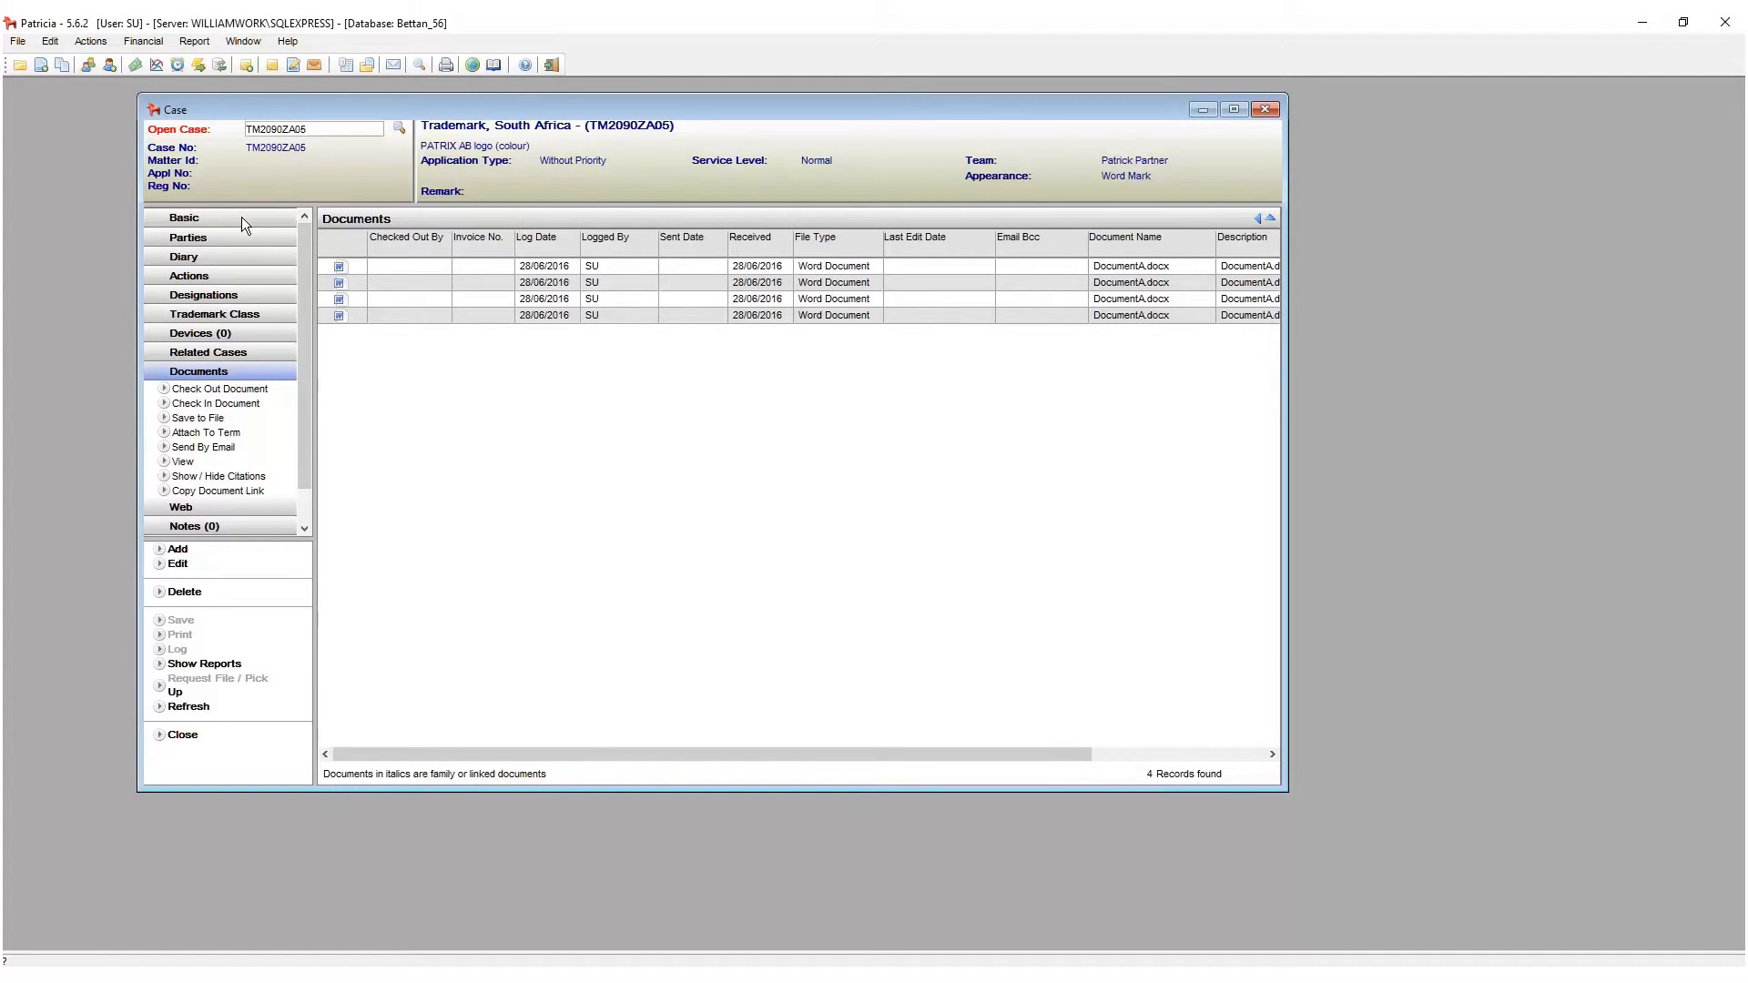
Return to TM2090ZA05's basic details showing its English description and colour limitation.
click(183, 217)
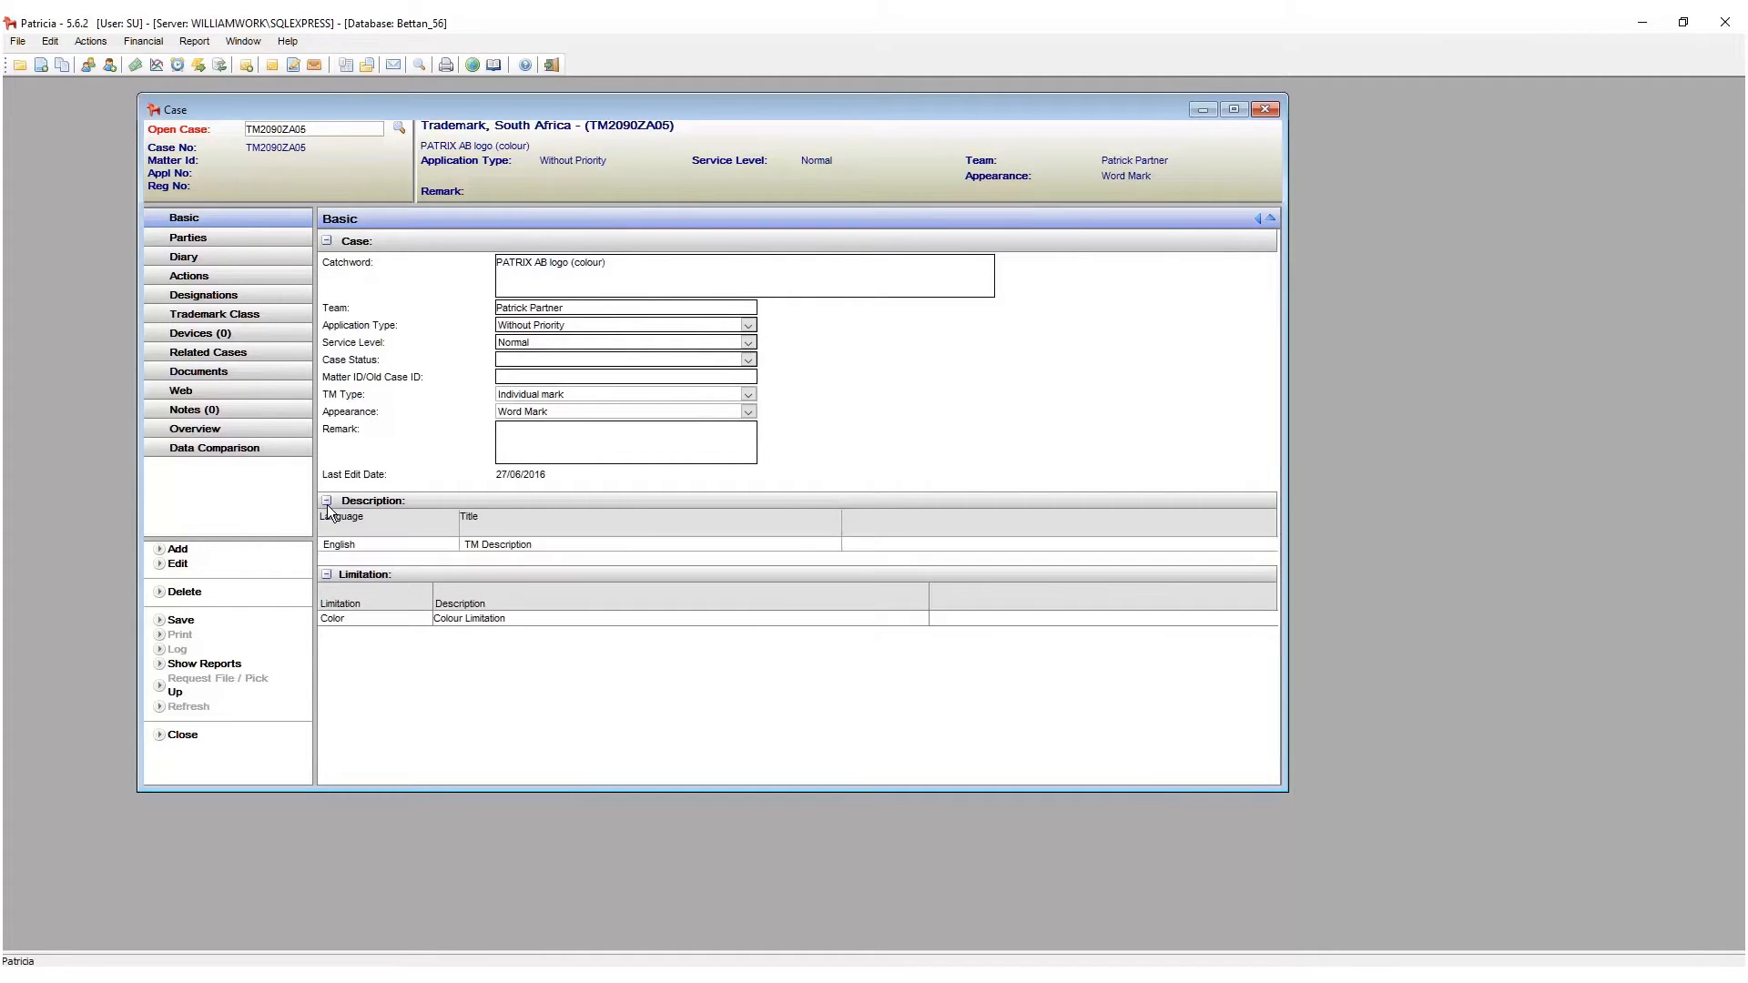
click(326, 574)
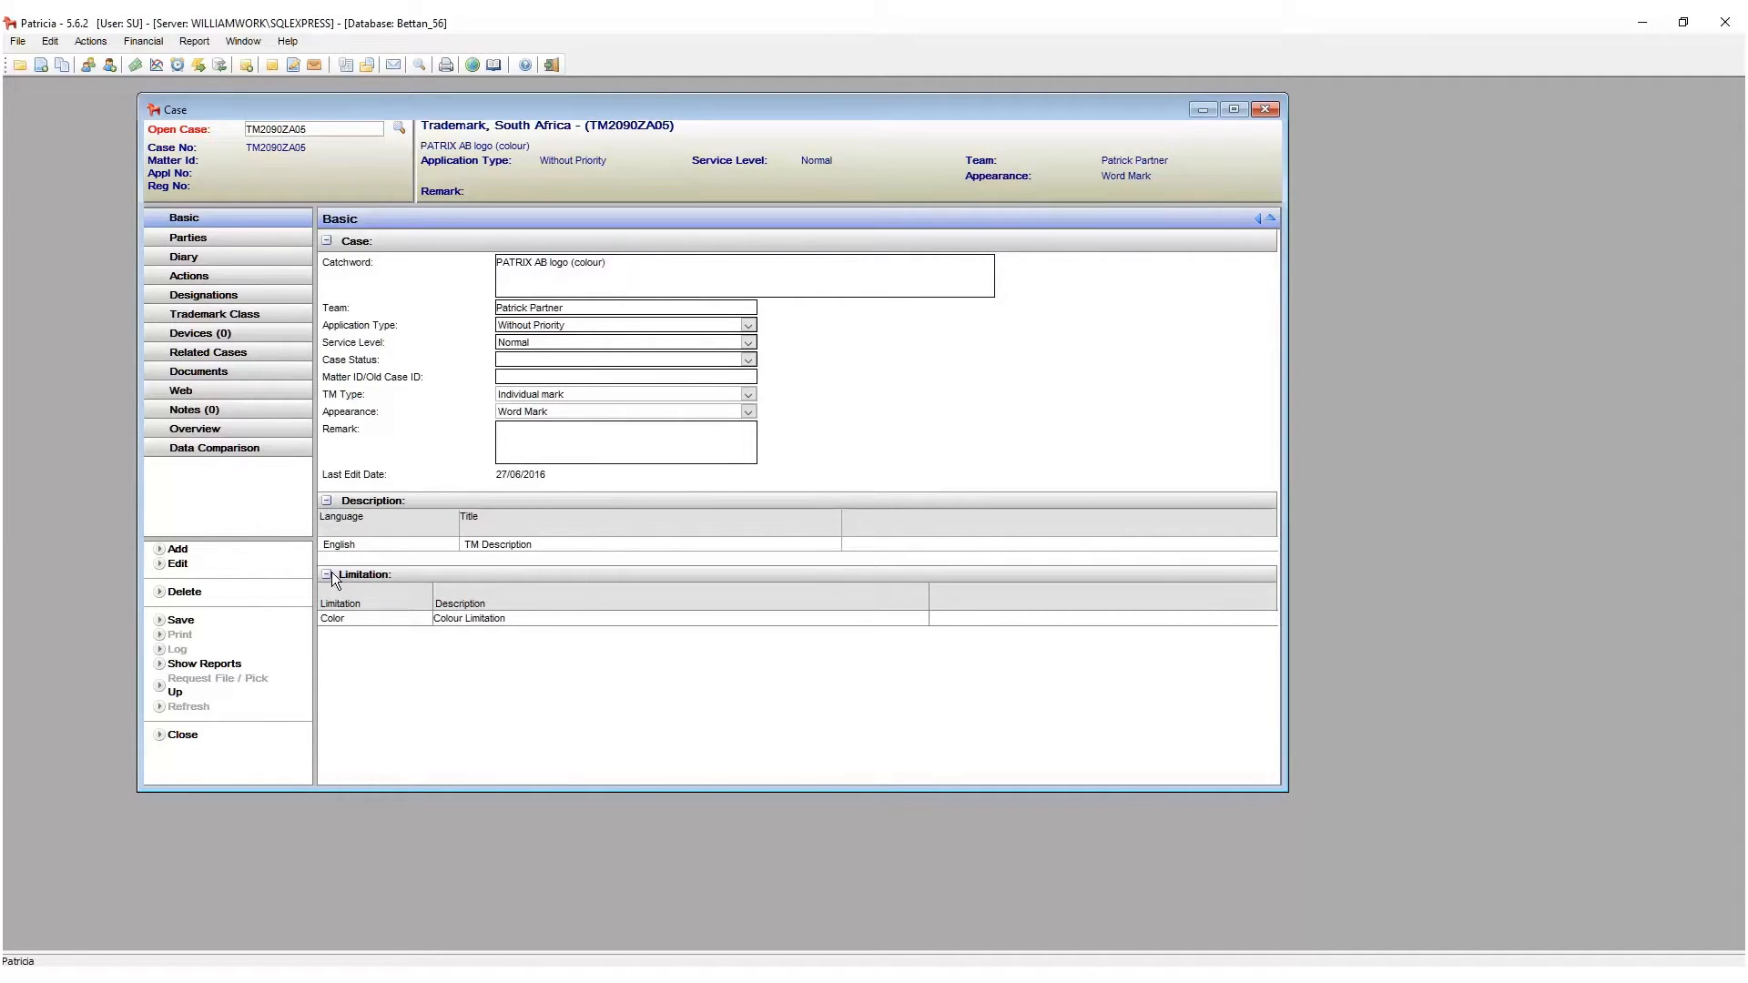
mouse_move(447, 656)
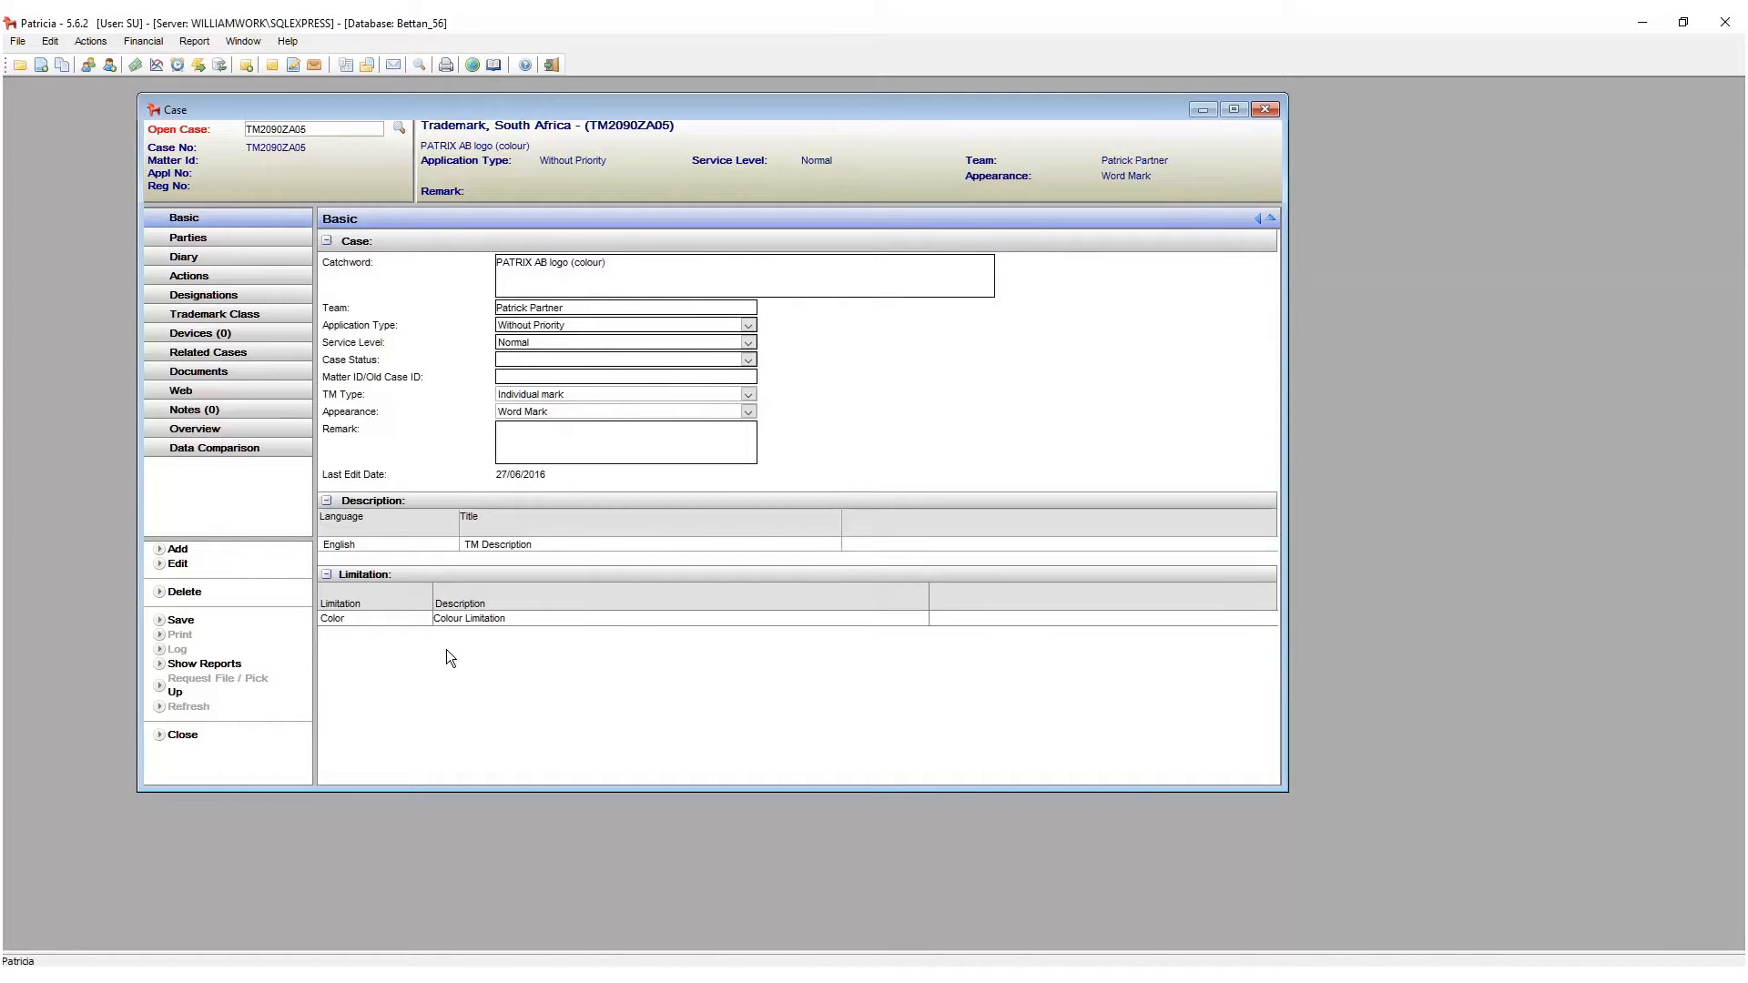
mouse_move(444, 659)
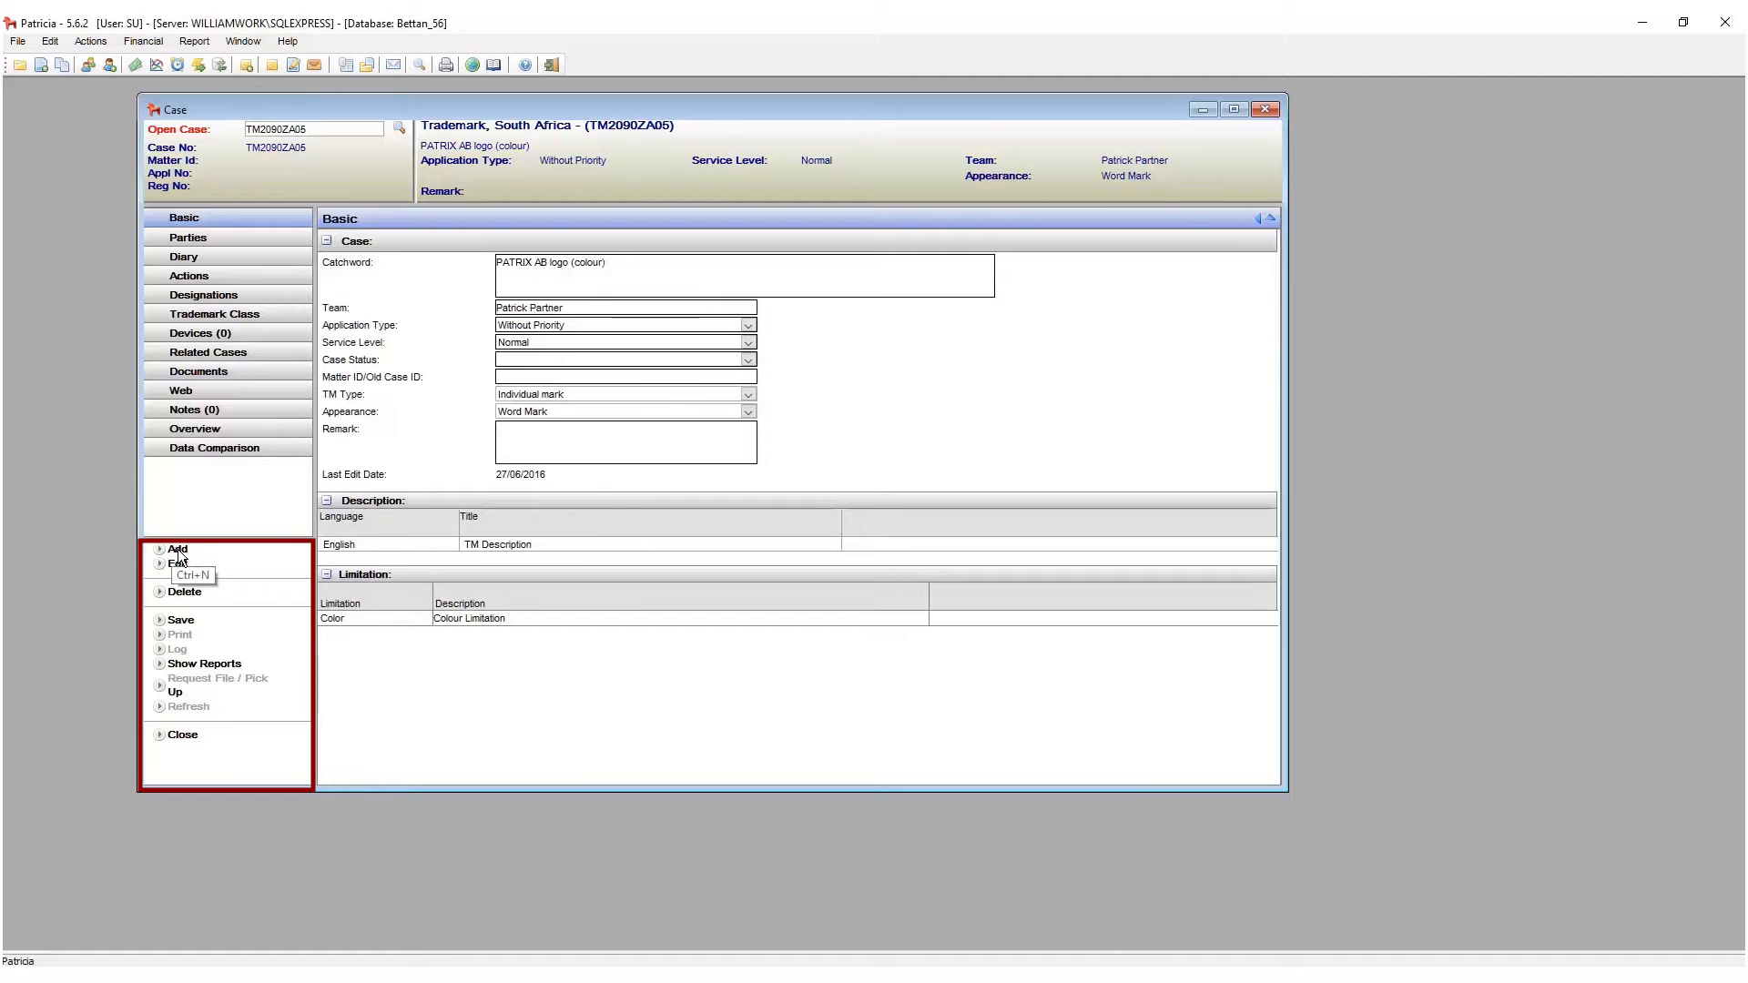
click(177, 548)
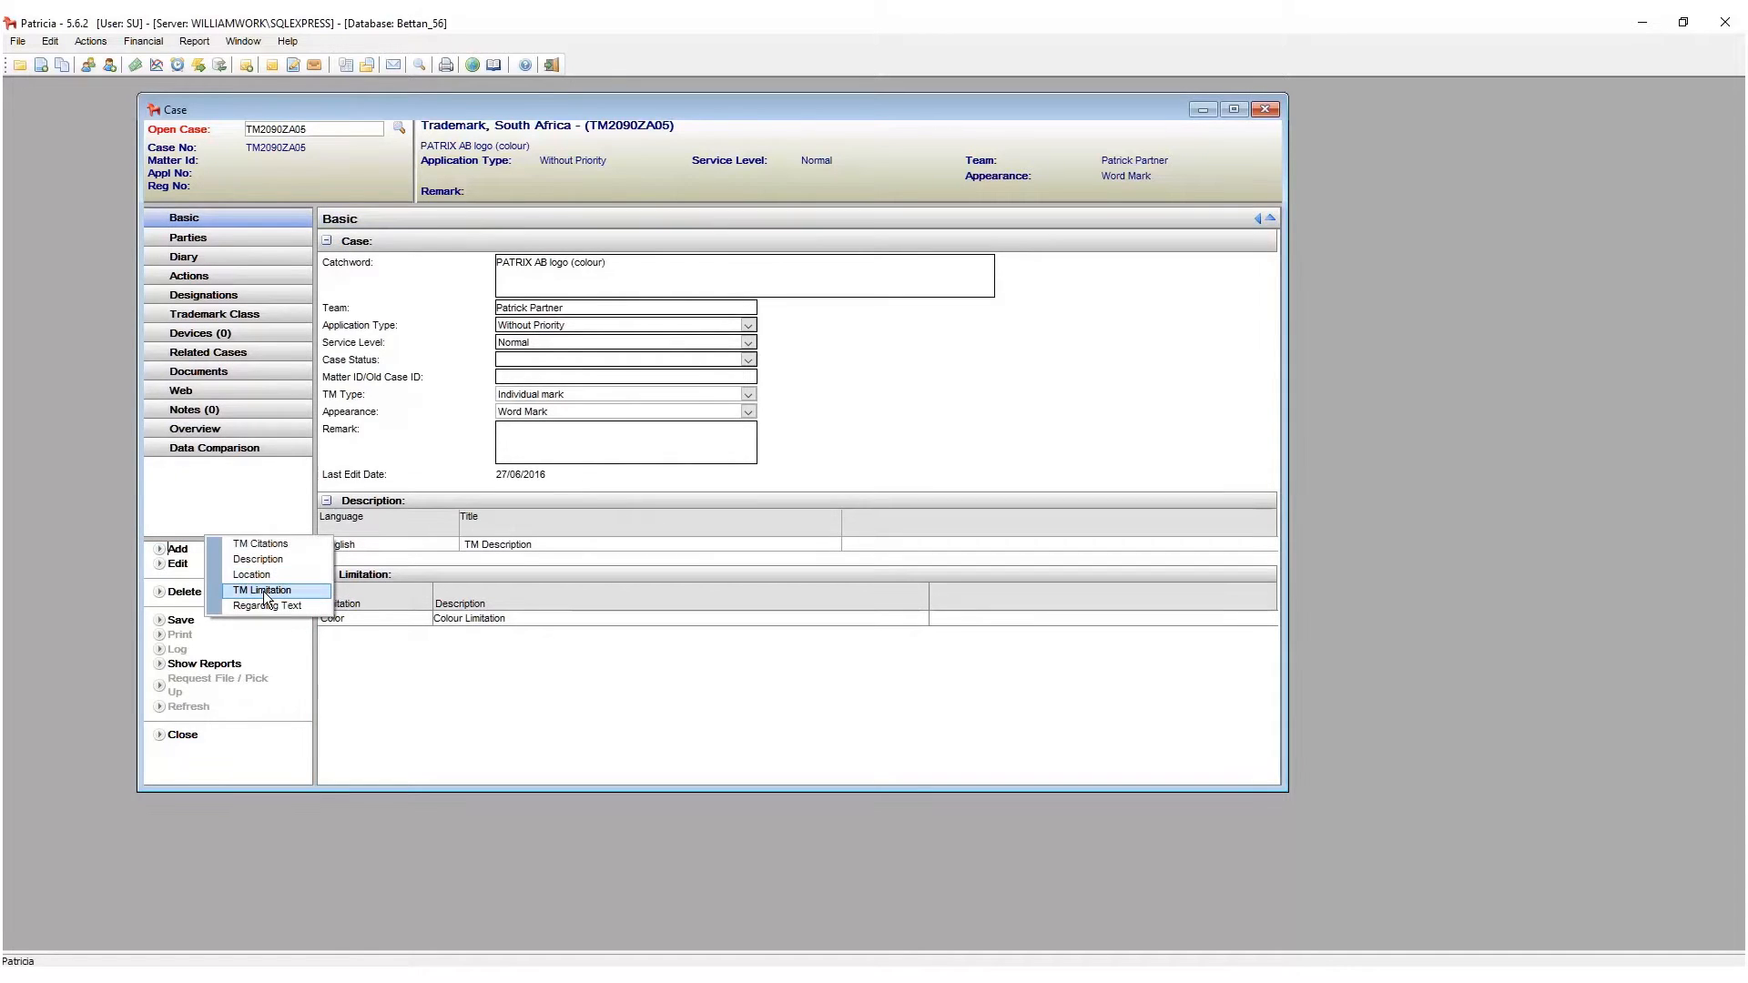
click(263, 590)
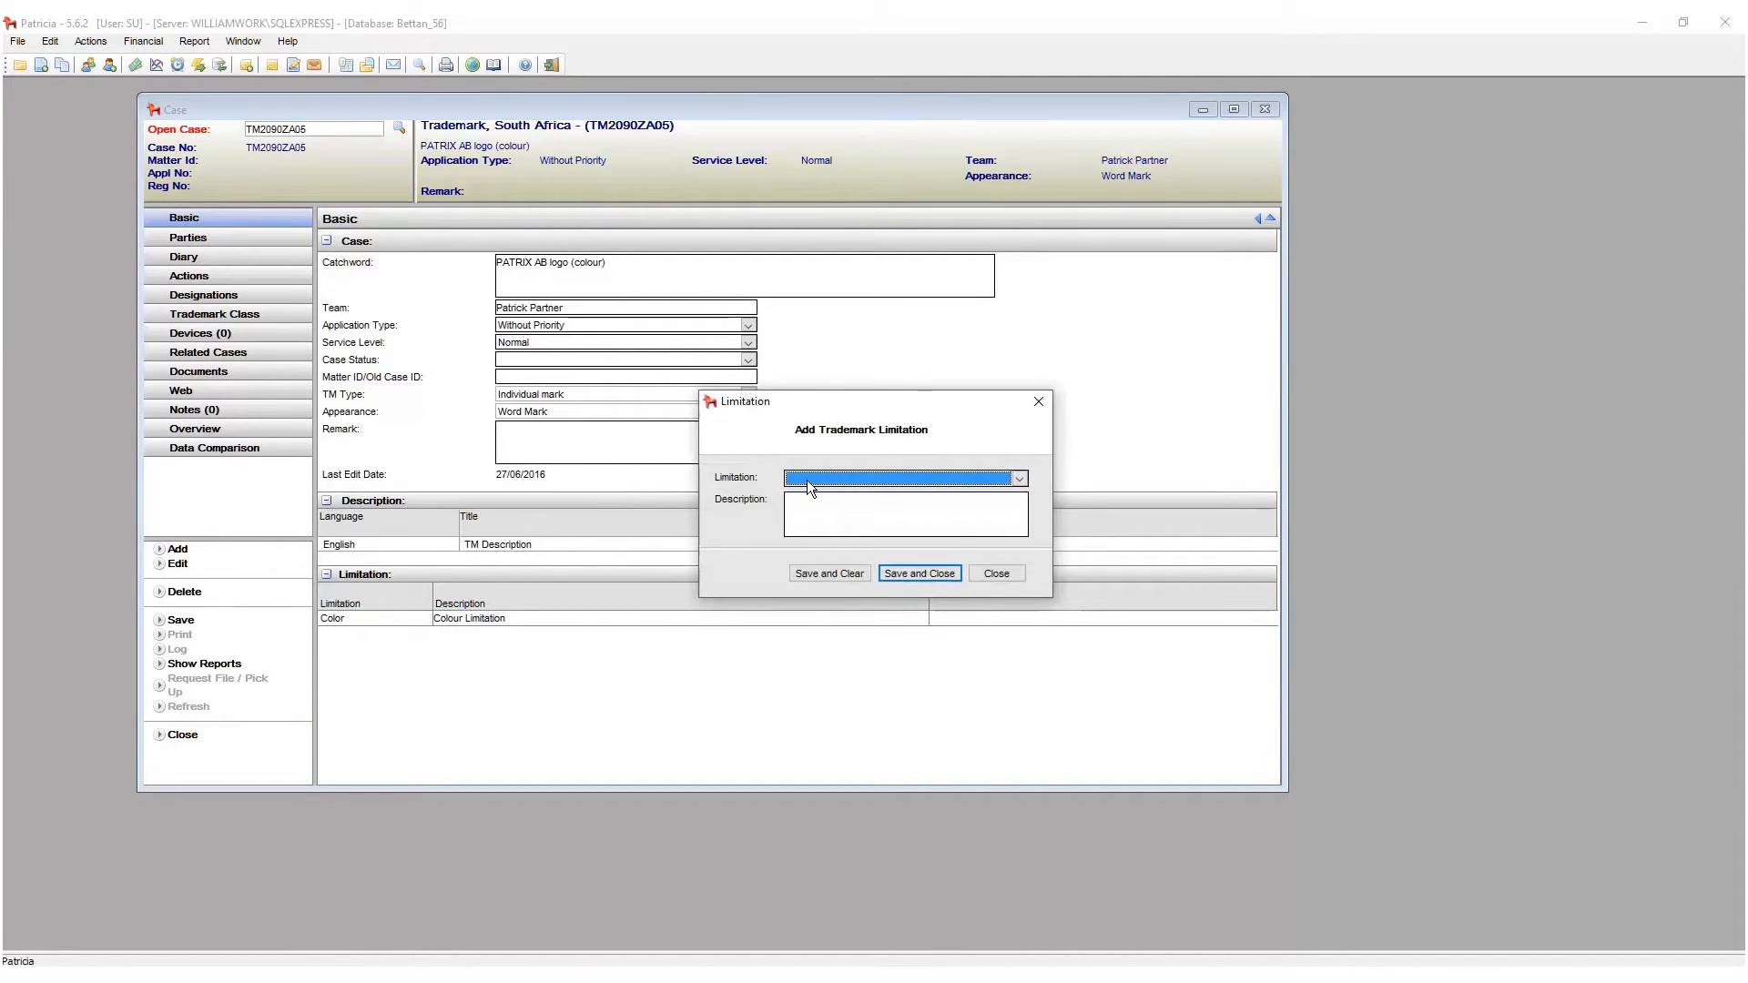
click(993, 573)
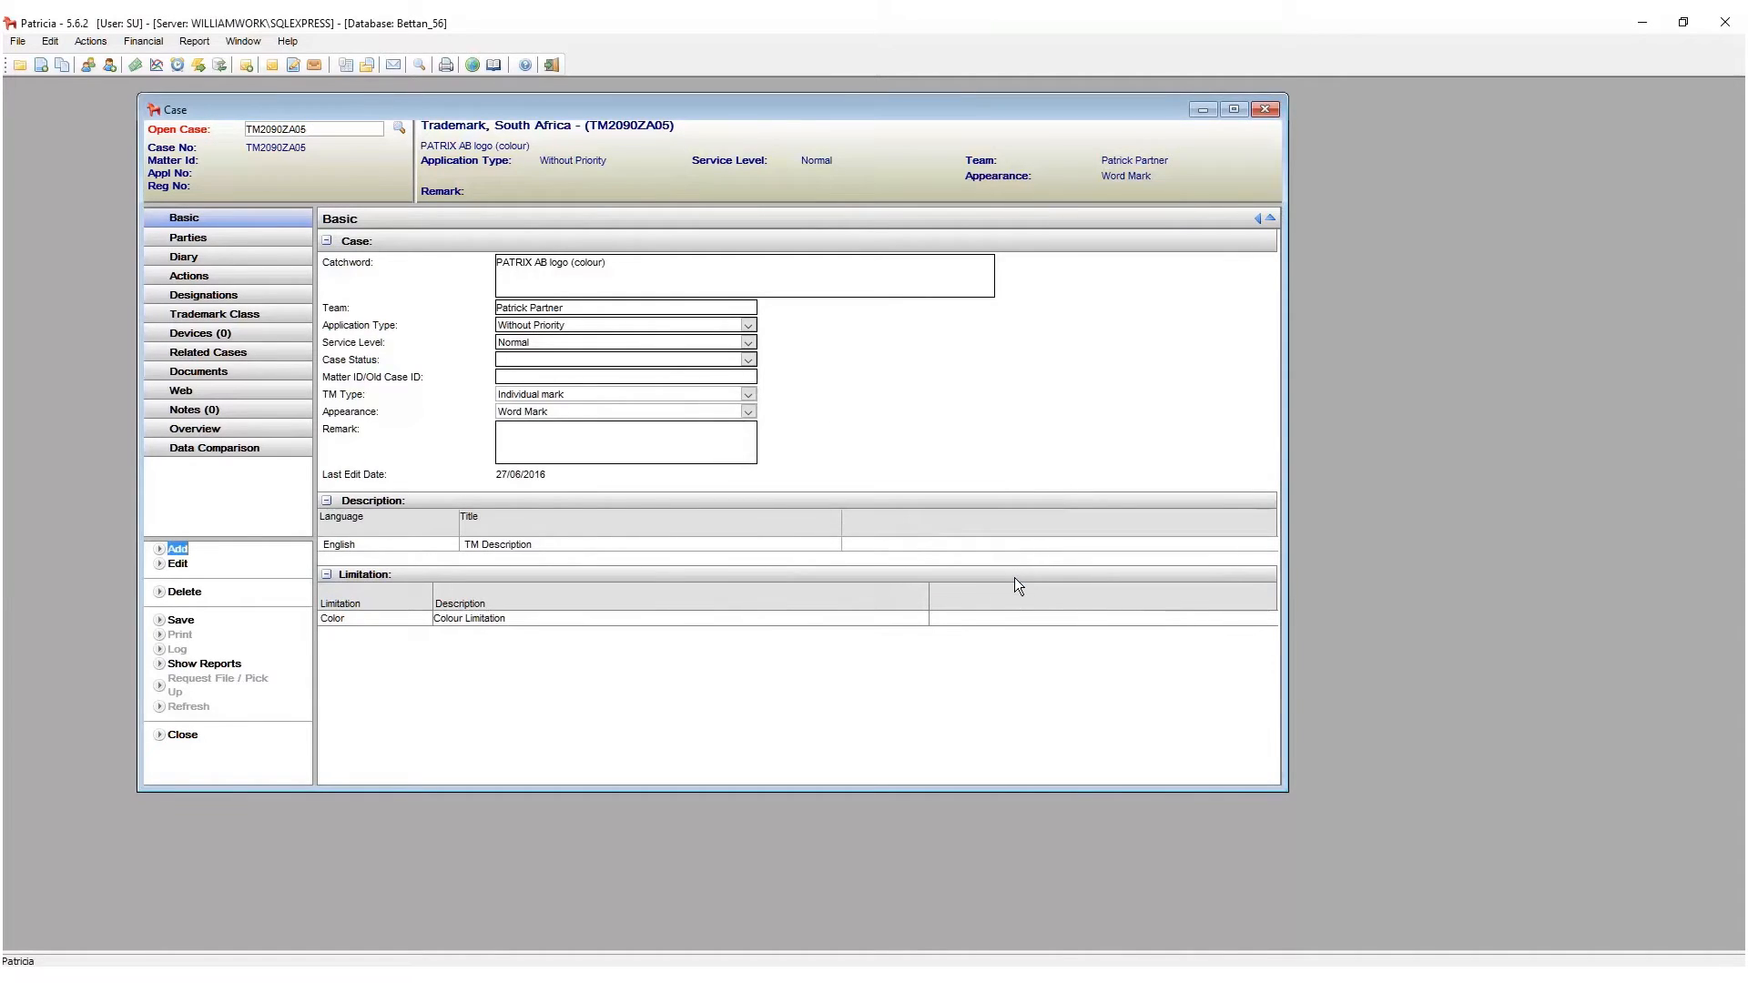
mouse_move(516, 700)
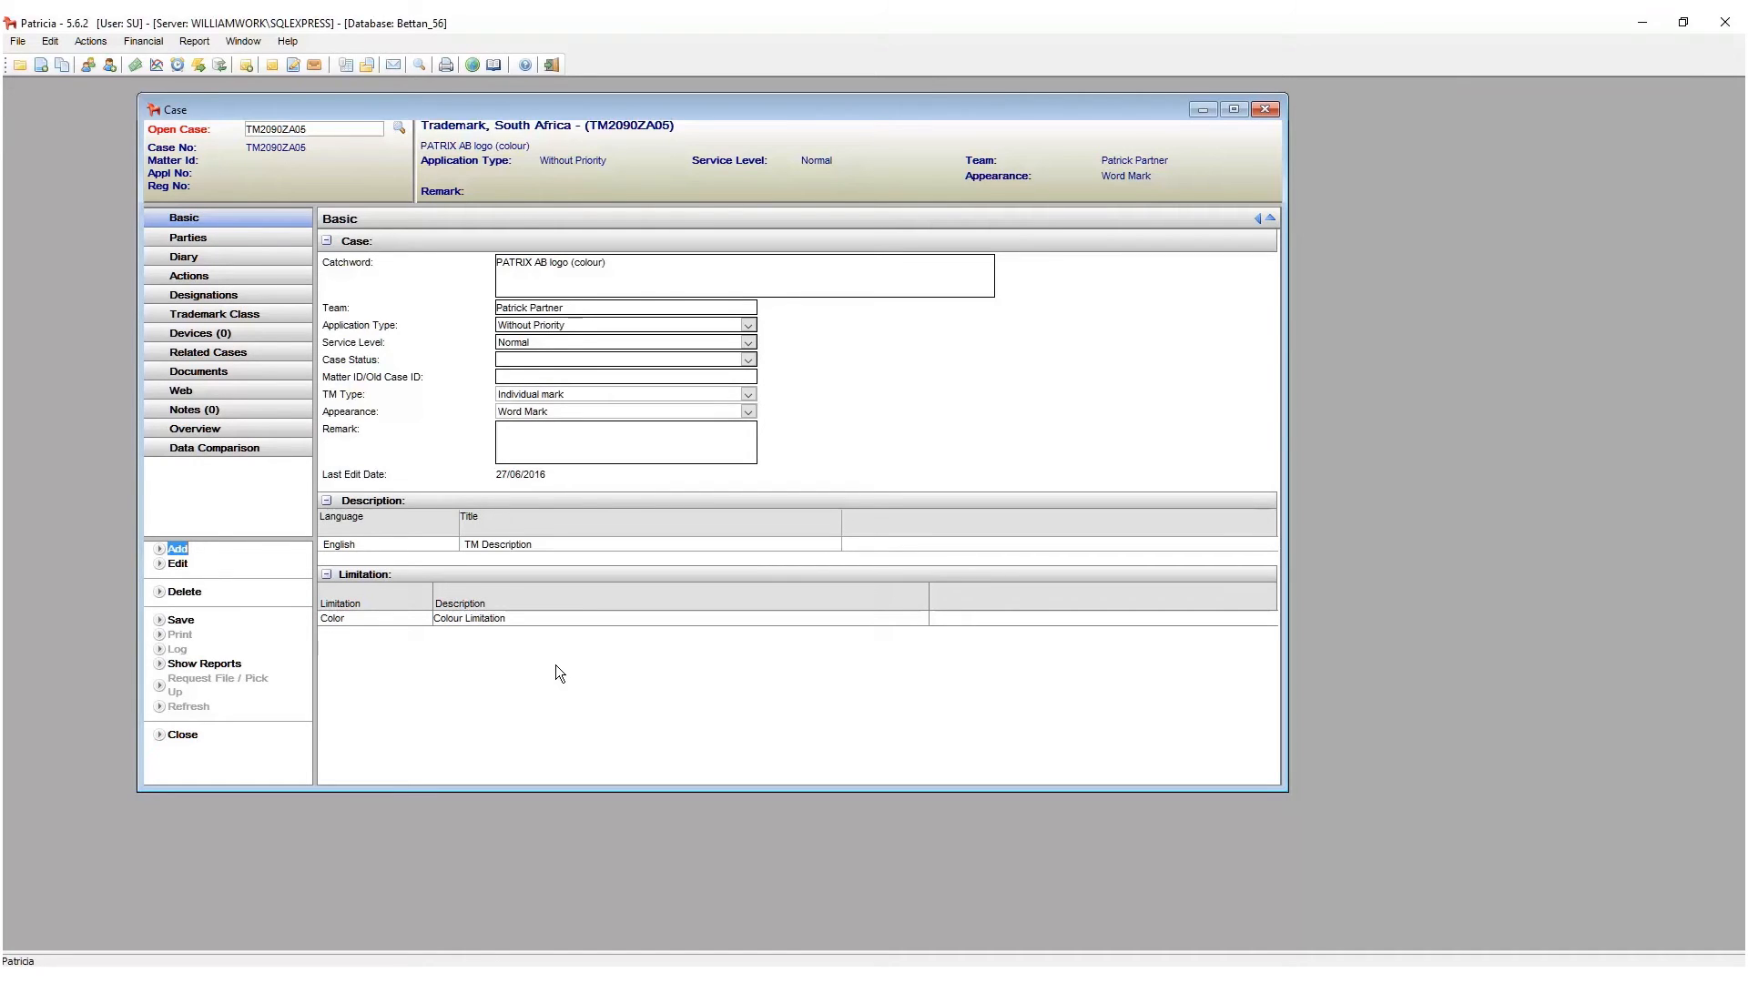
mouse_move(408, 565)
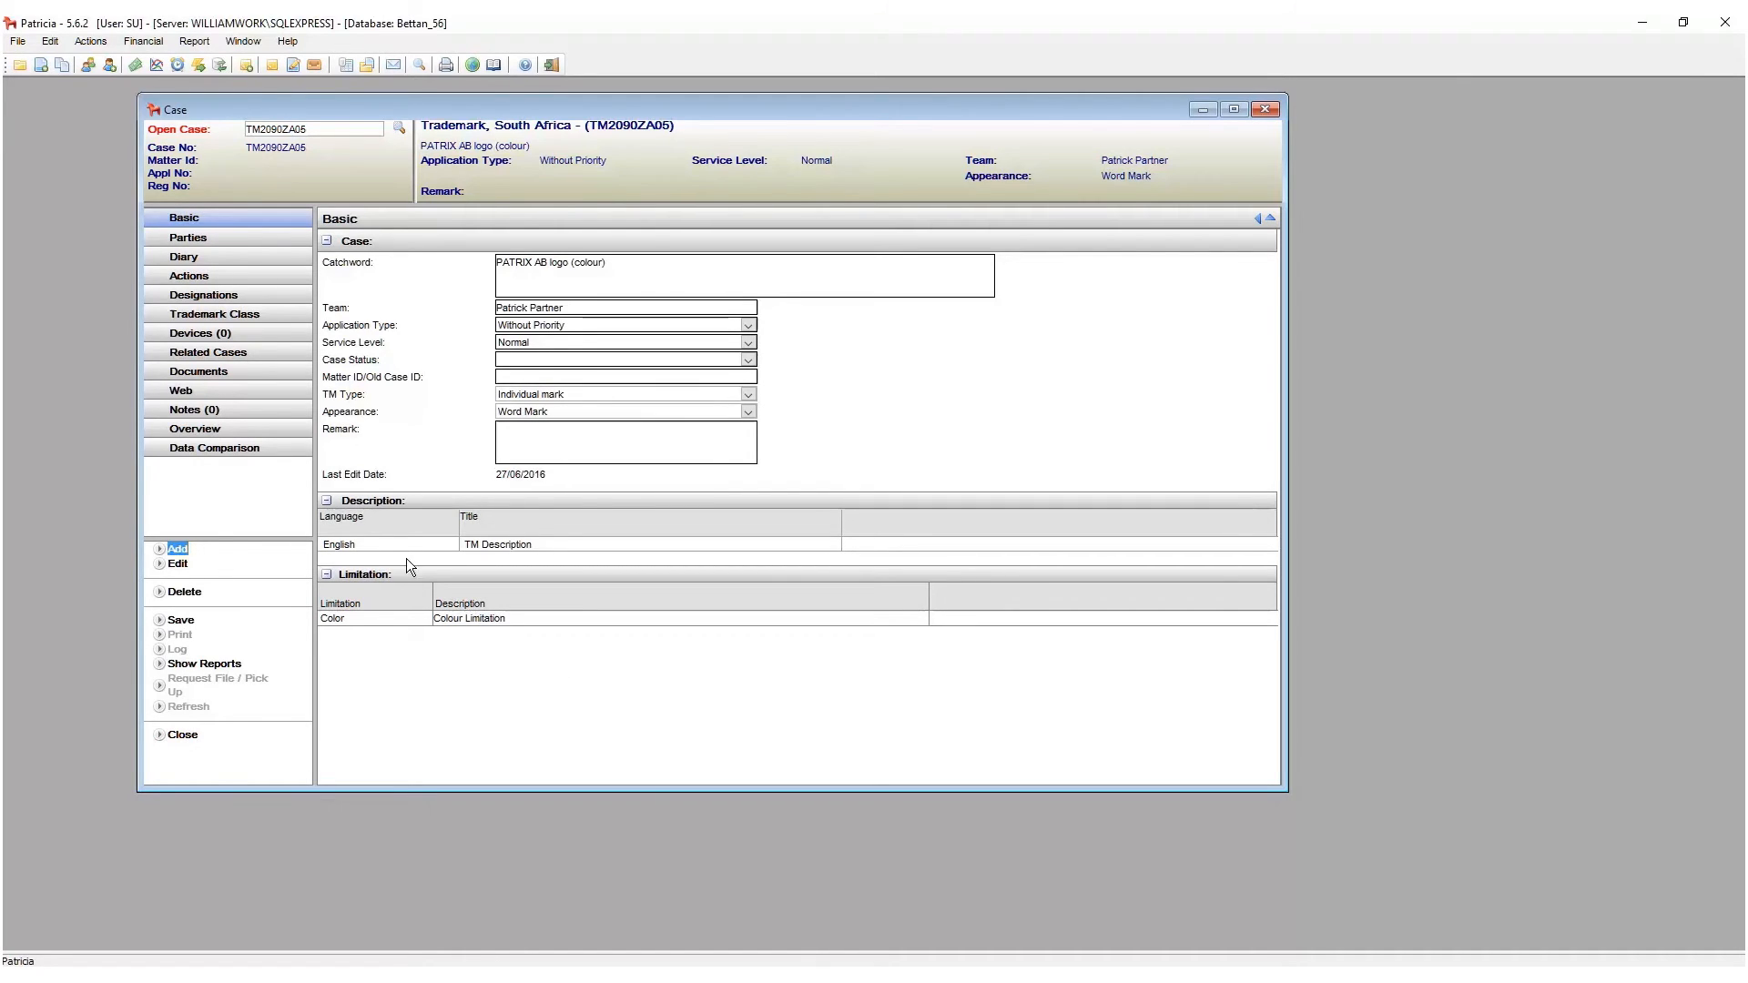
Show the case's documents and bring up the document list's column choices.
click(197, 371)
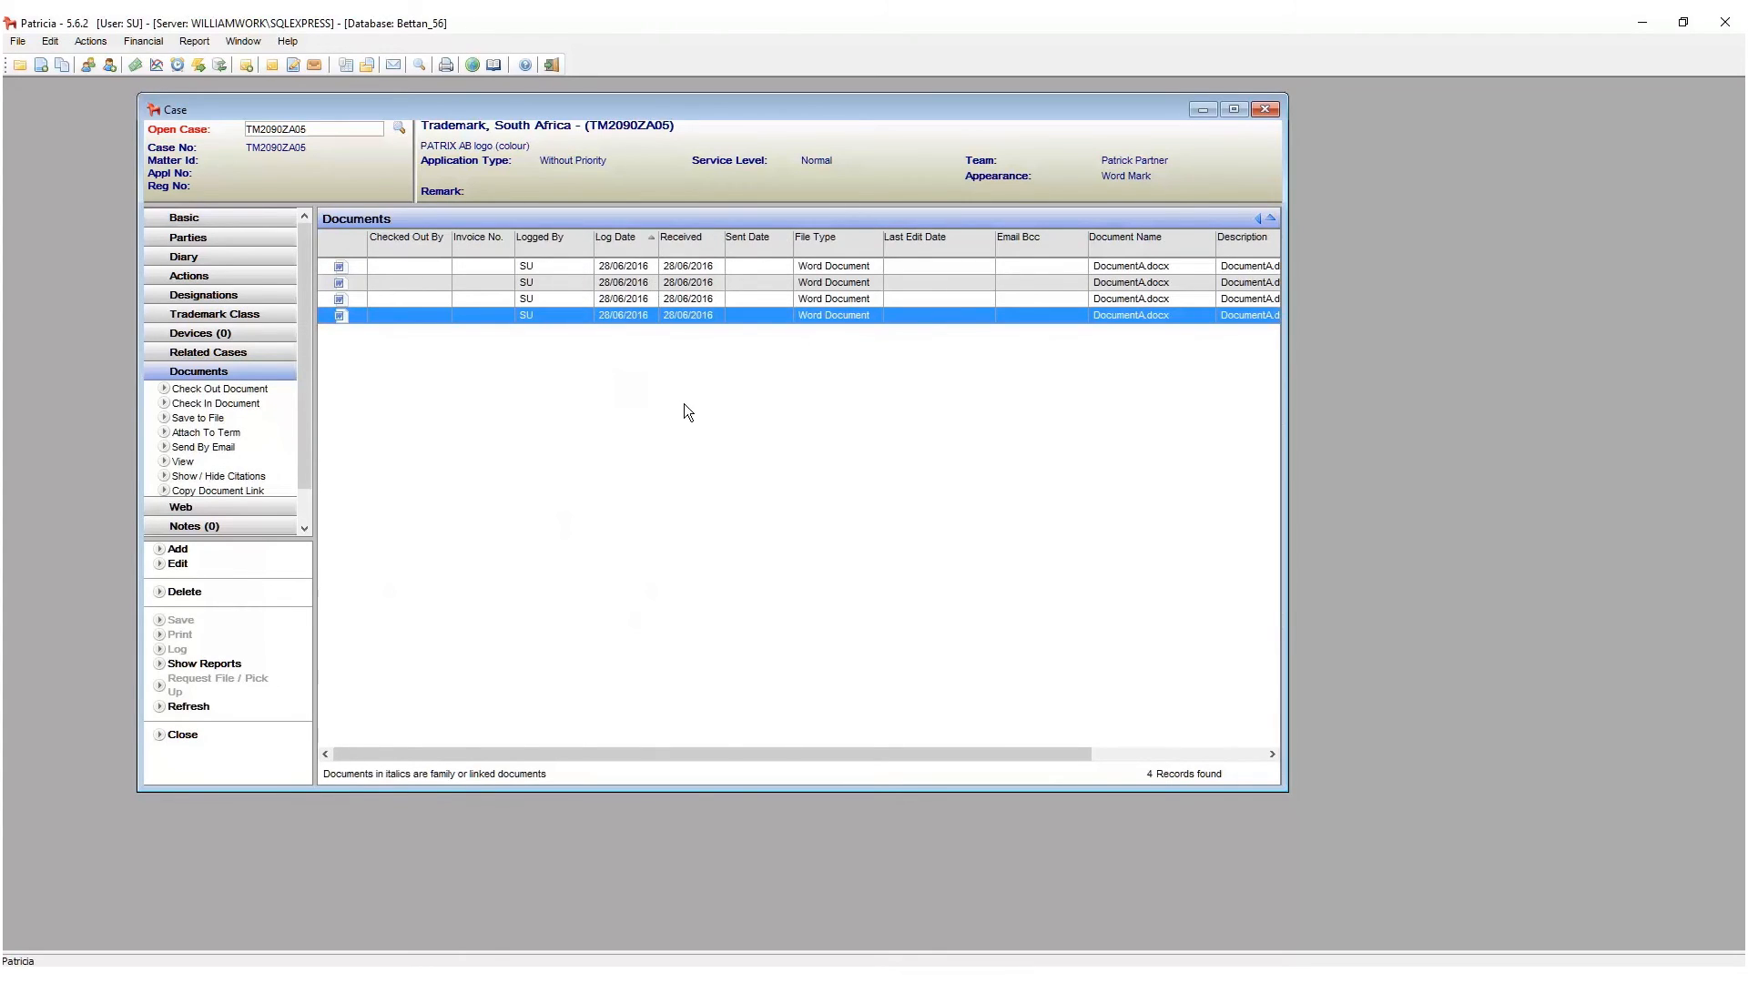
mouse_move(855, 248)
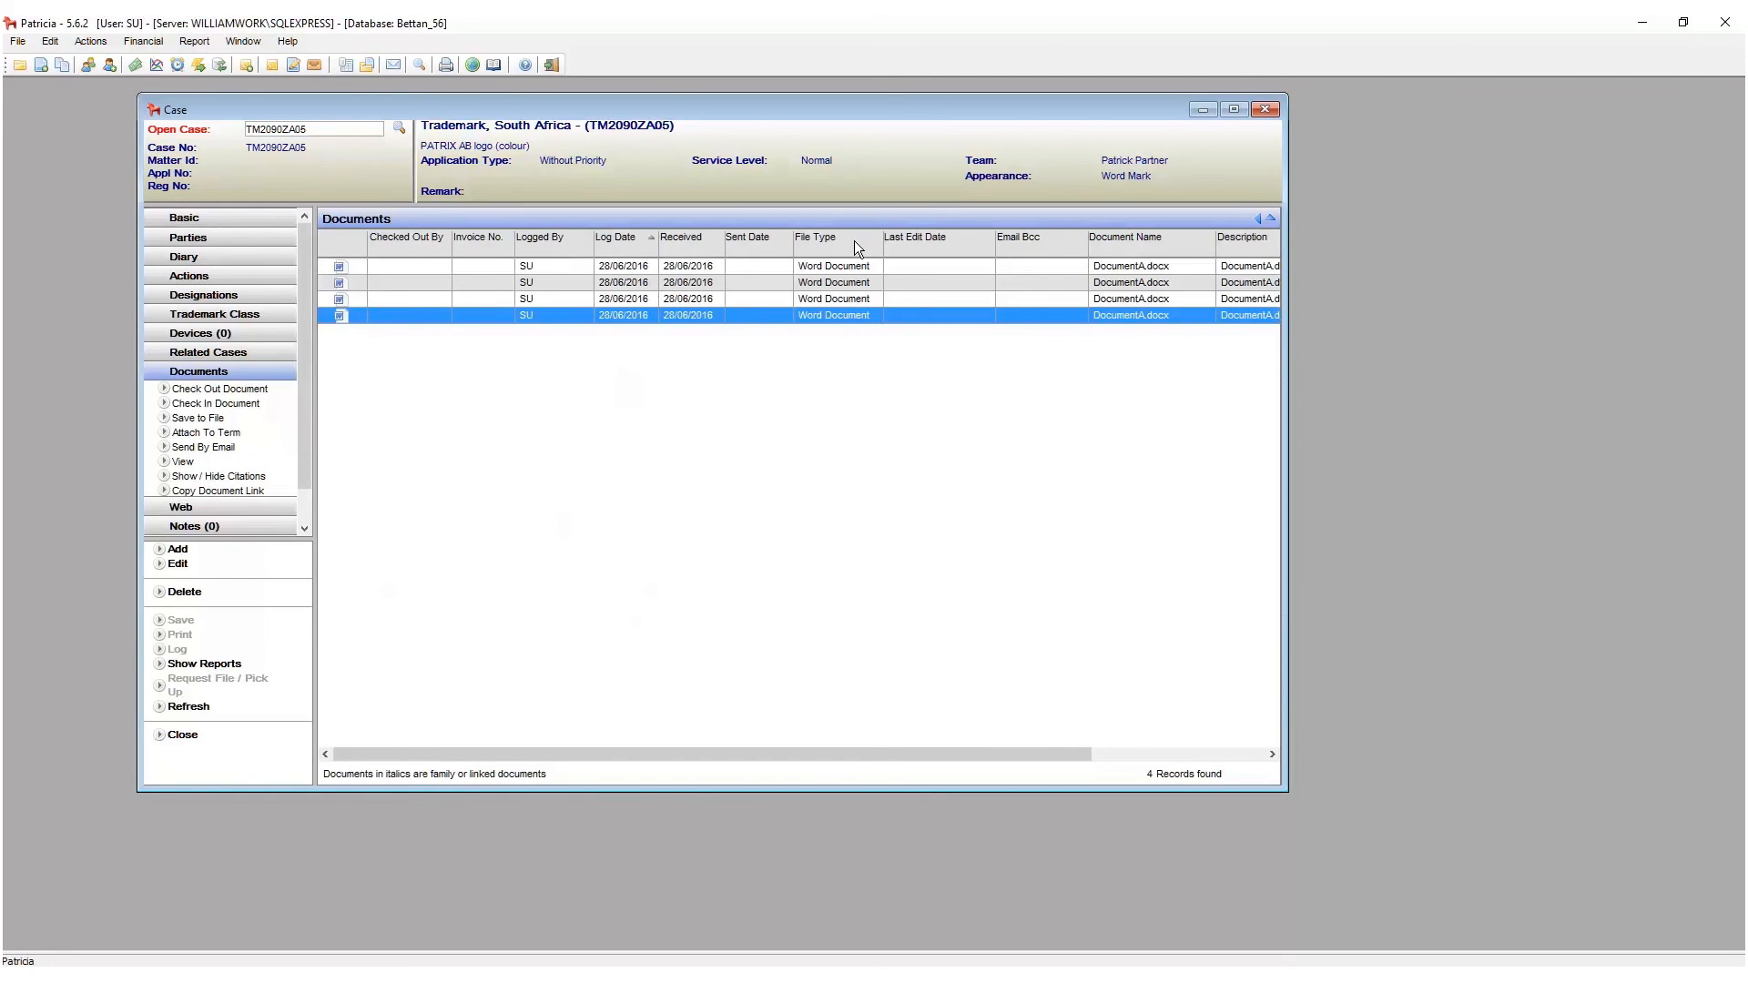
right_click(859, 237)
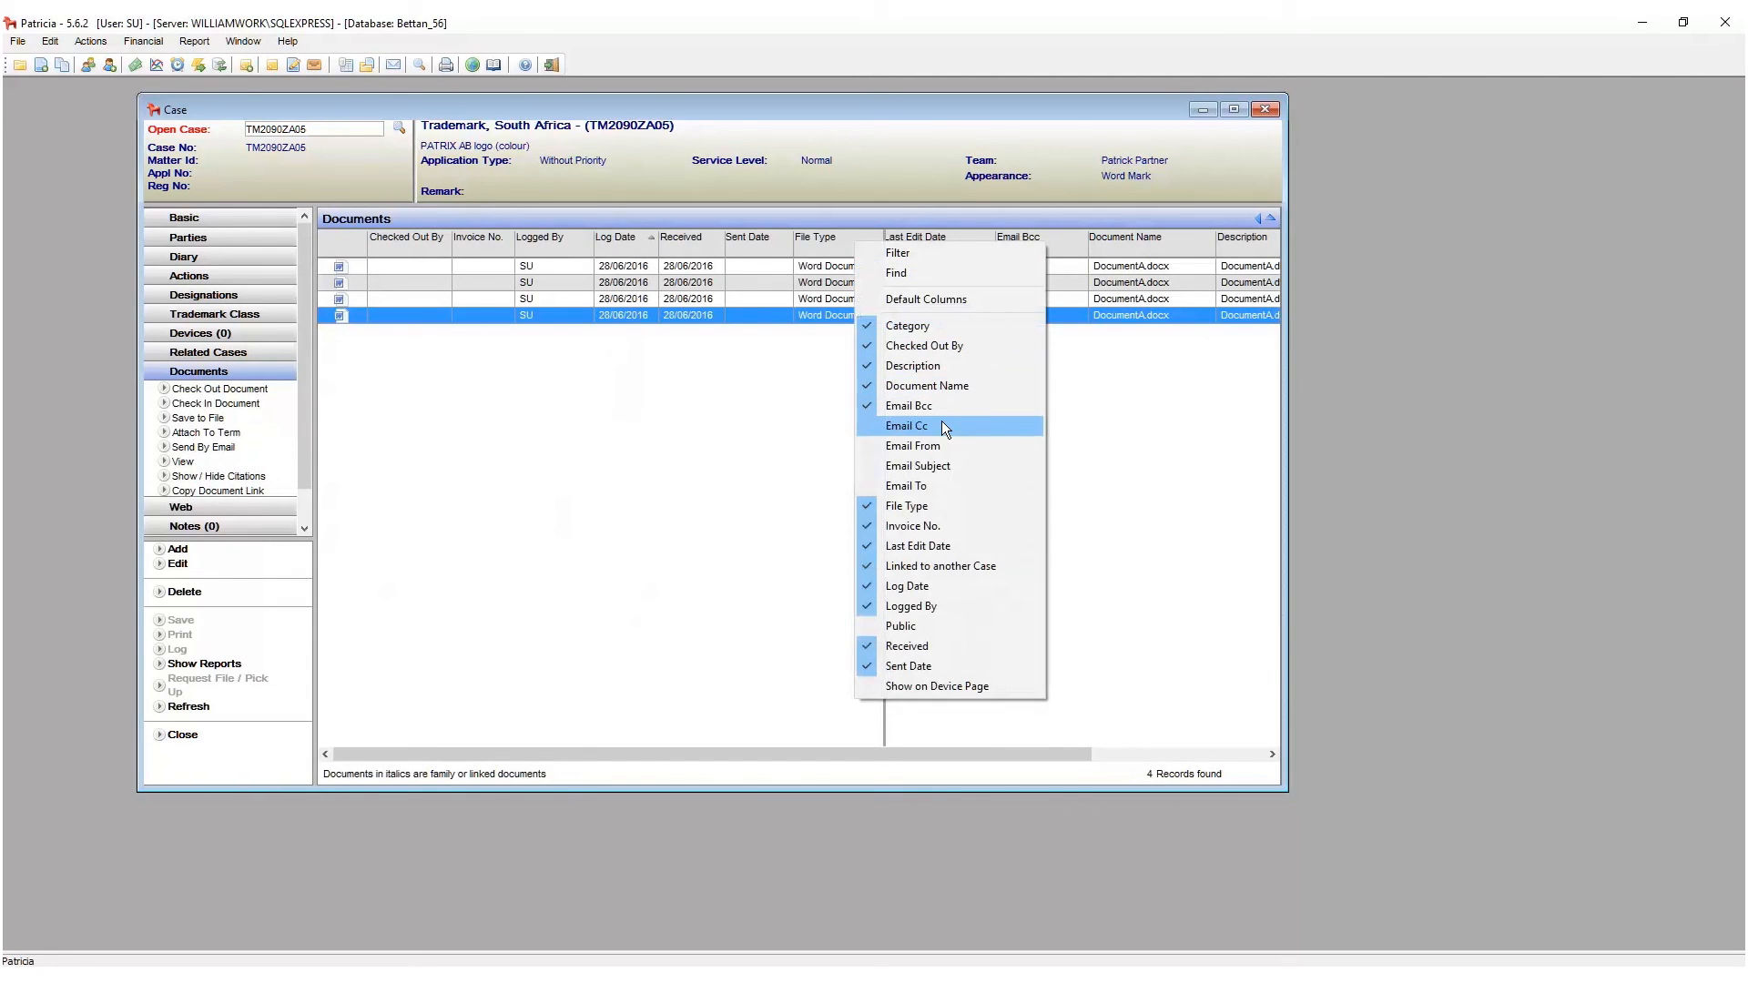